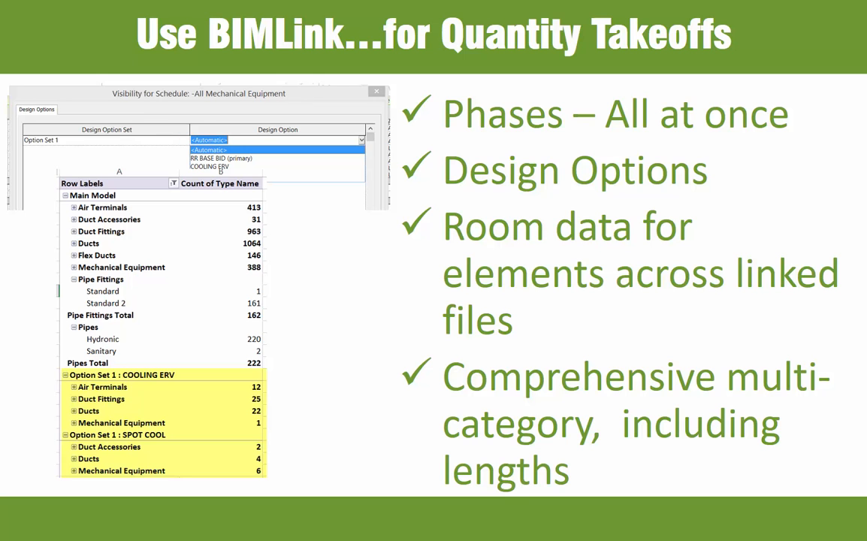
Step: Load the COBie_Coordinate link and review its included properties
key("right")
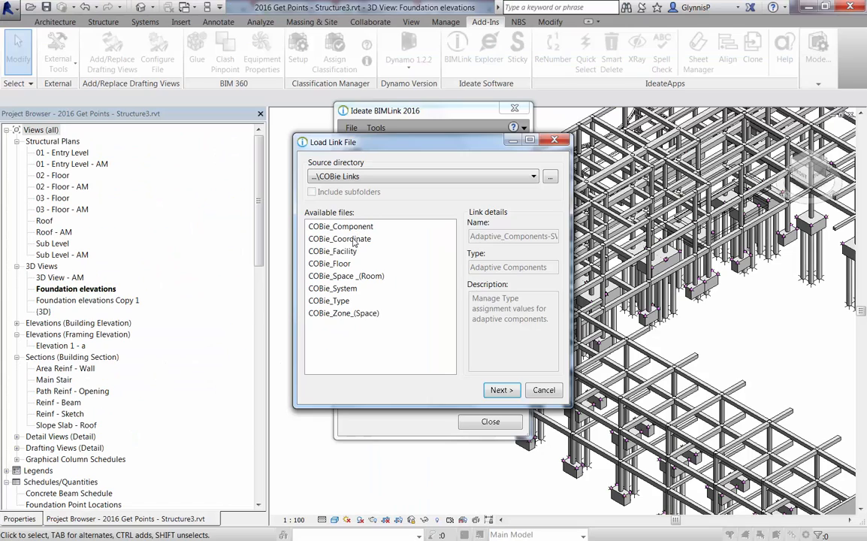
left_click(340, 238)
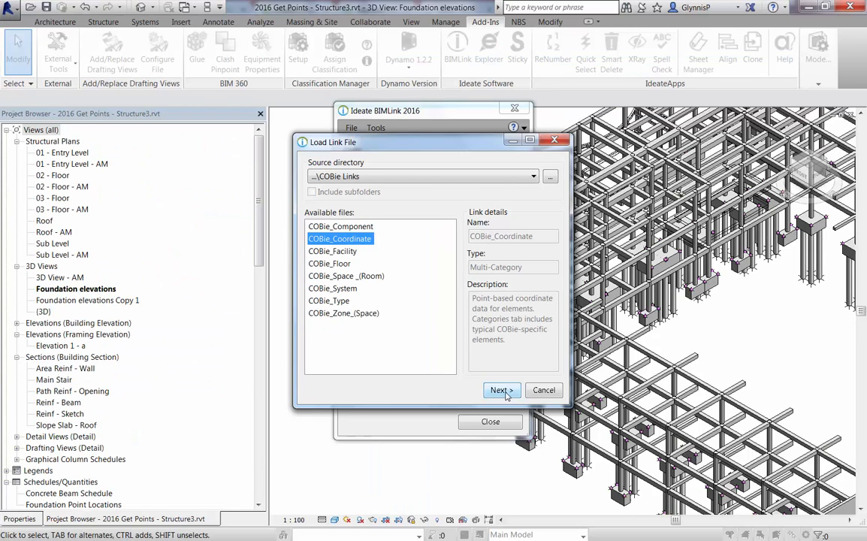
left_click(499, 390)
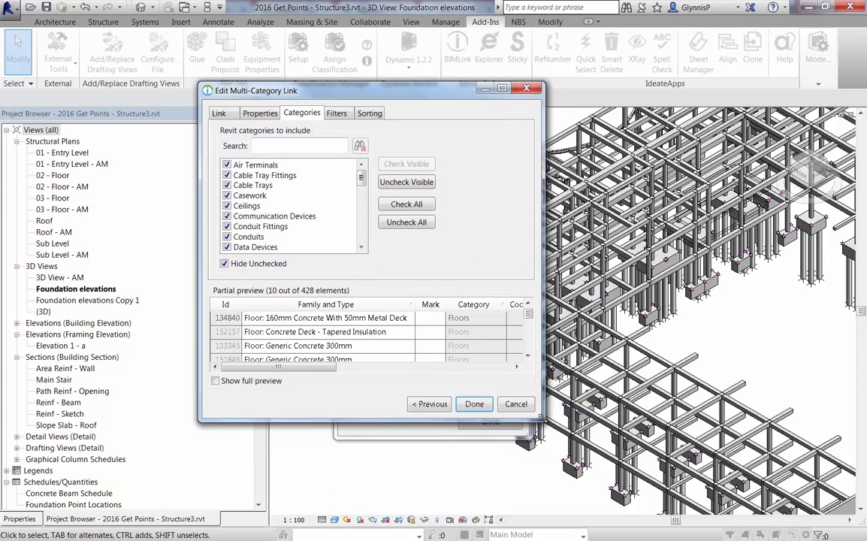
left_click(260, 112)
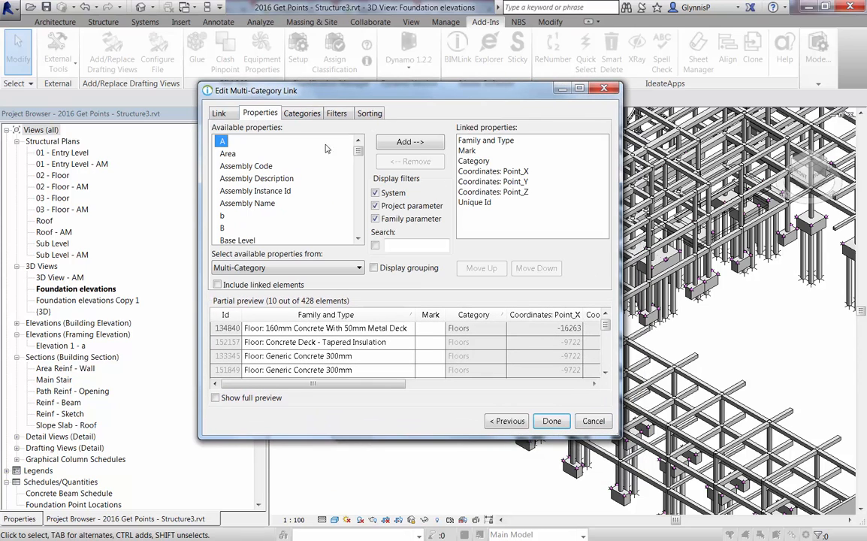
Step: Inspect the Coordinates Point_Z and box corner properties with the list filtered to Coordinates
left_click(493, 192)
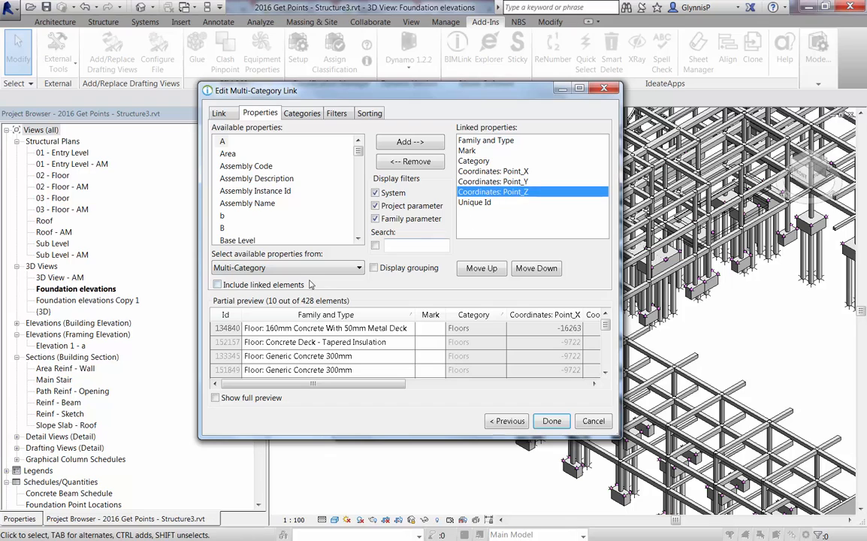
left_click(286, 268)
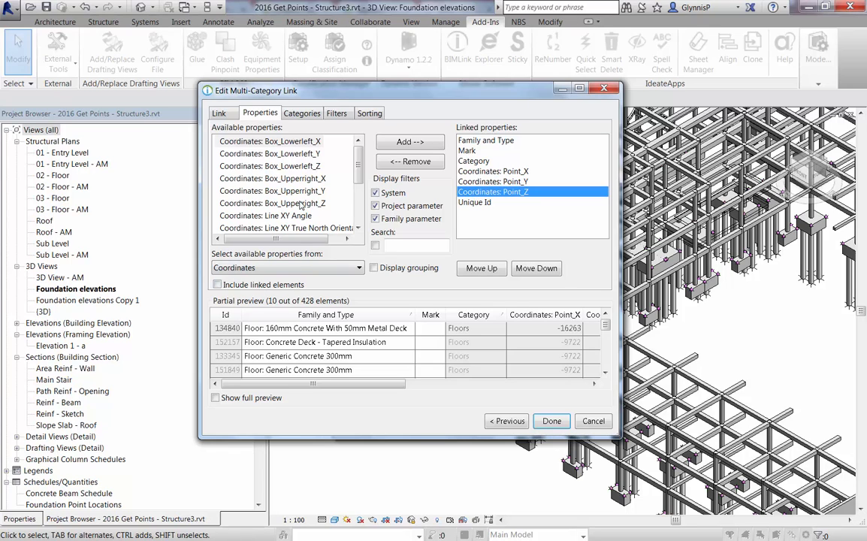
scroll("down", 3)
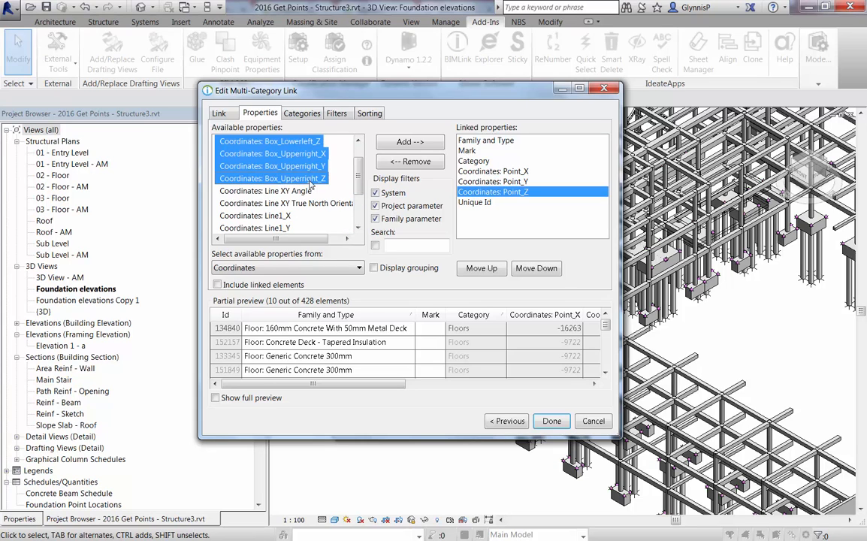
left_click(409, 141)
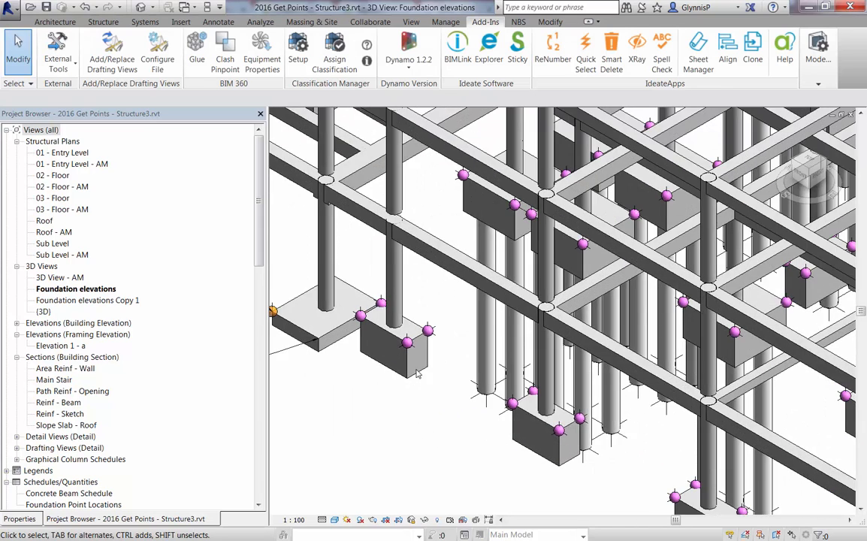
Step: Edit the pile cap family and select a nested IdeatePT corner point
left_click(394, 345)
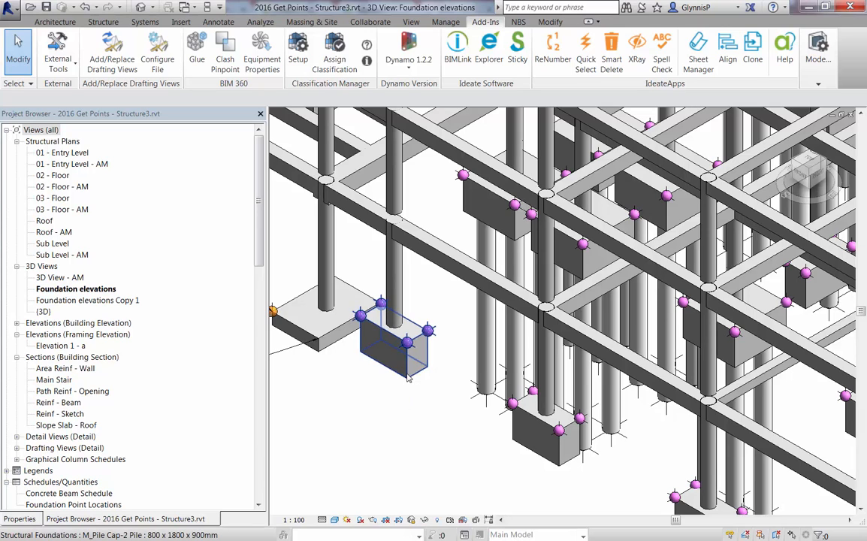
left_click(390, 343)
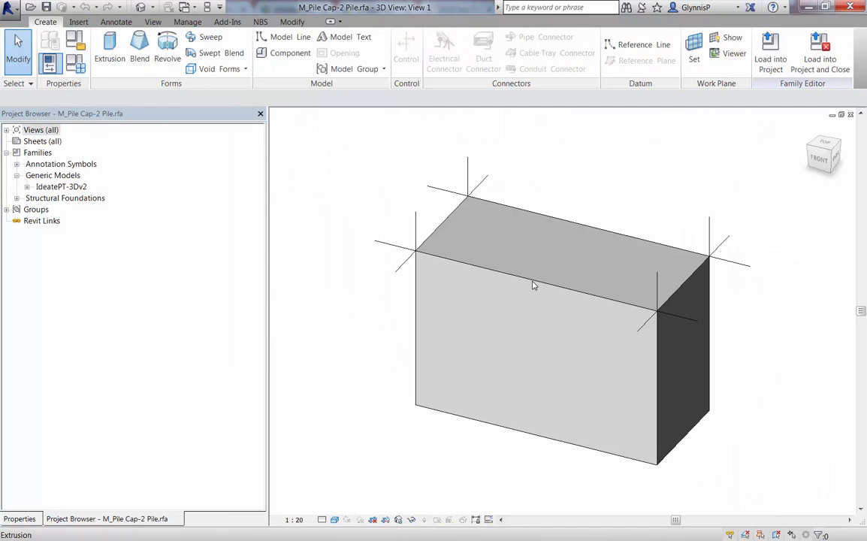
left_click(534, 284)
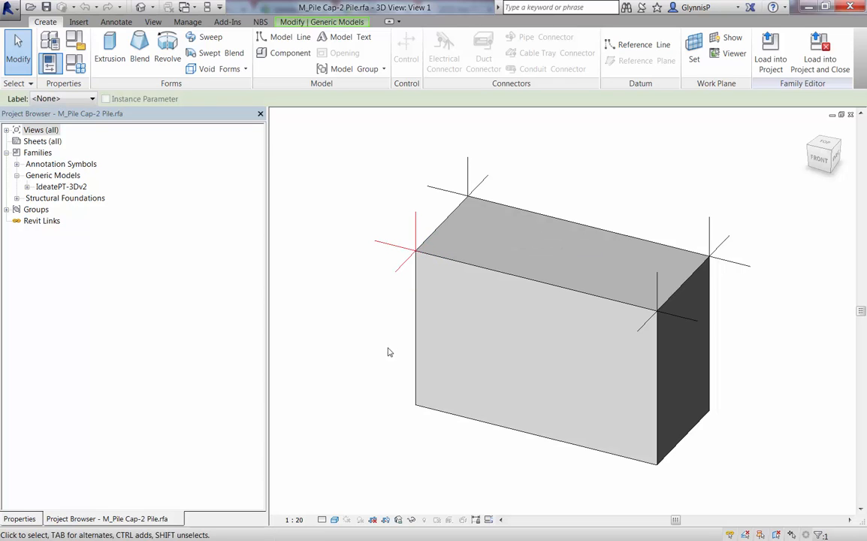
Step: Close the family and show the foundation 3D view's properties
left_click(333, 520)
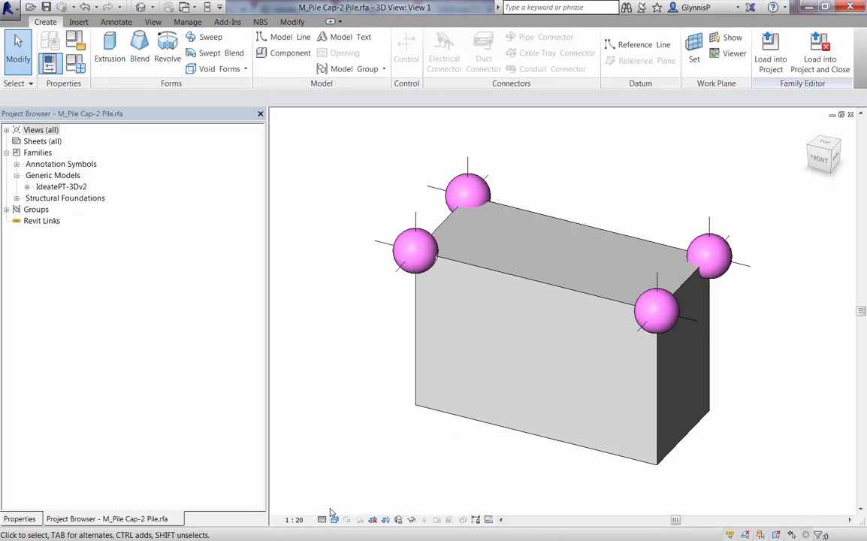
mouse_move(356, 511)
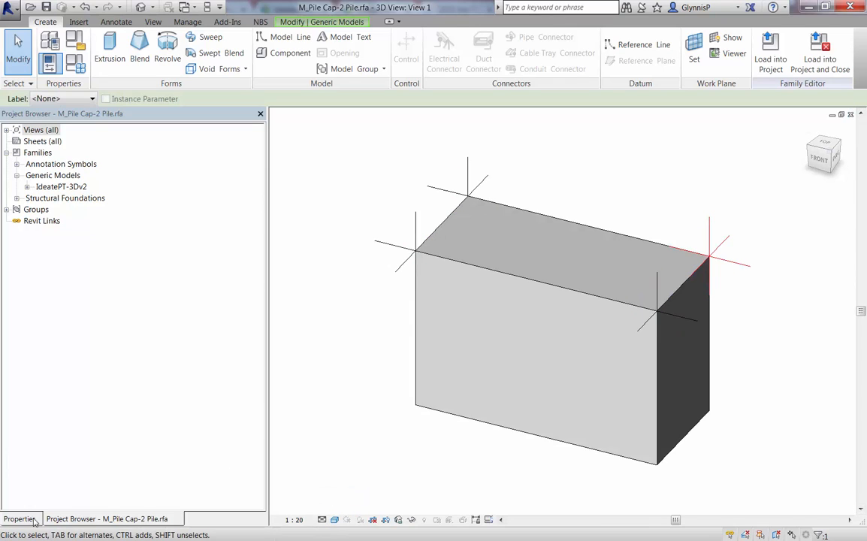
left_click(21, 518)
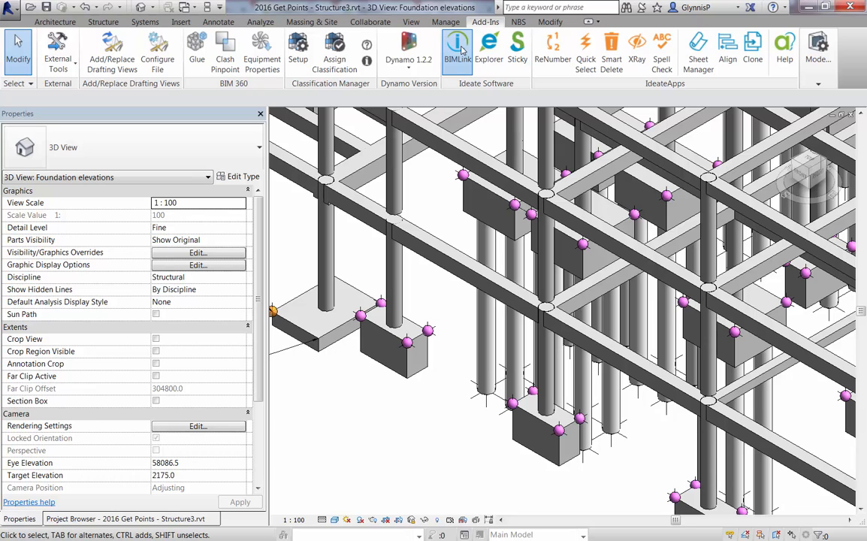
Step: Create a new BIMLink link for the Generic Models category, found by searching 'gener'
left_click(457, 45)
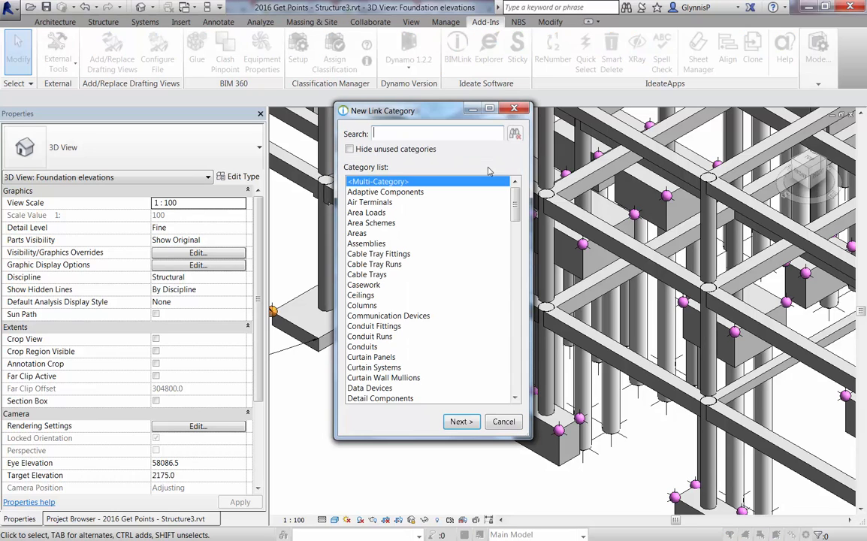
type("gener")
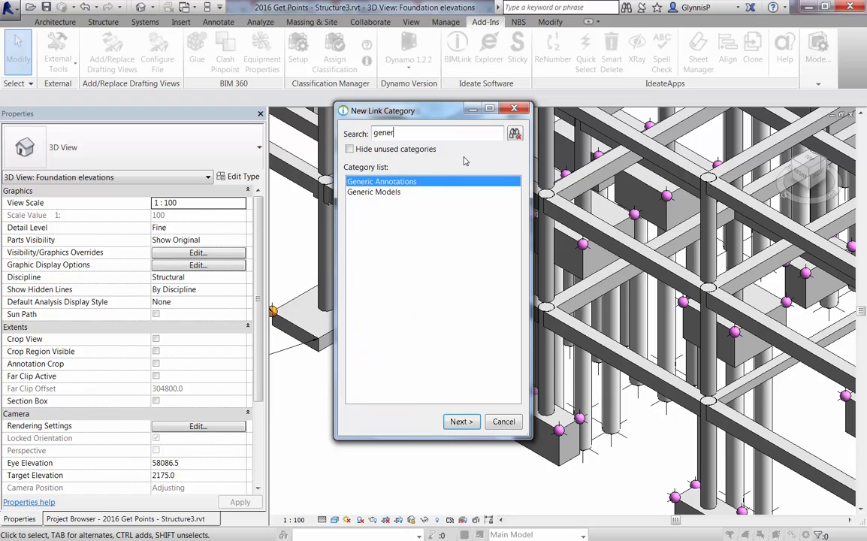
left_click(373, 192)
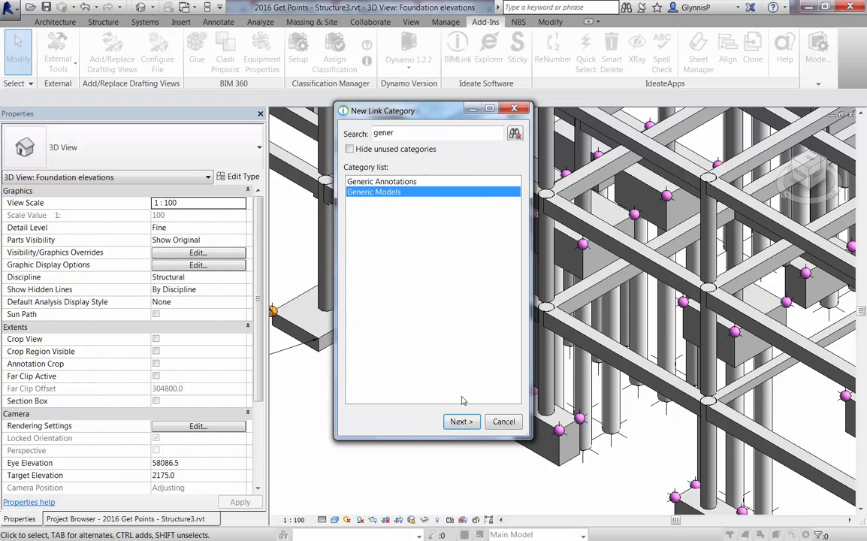
left_click(461, 421)
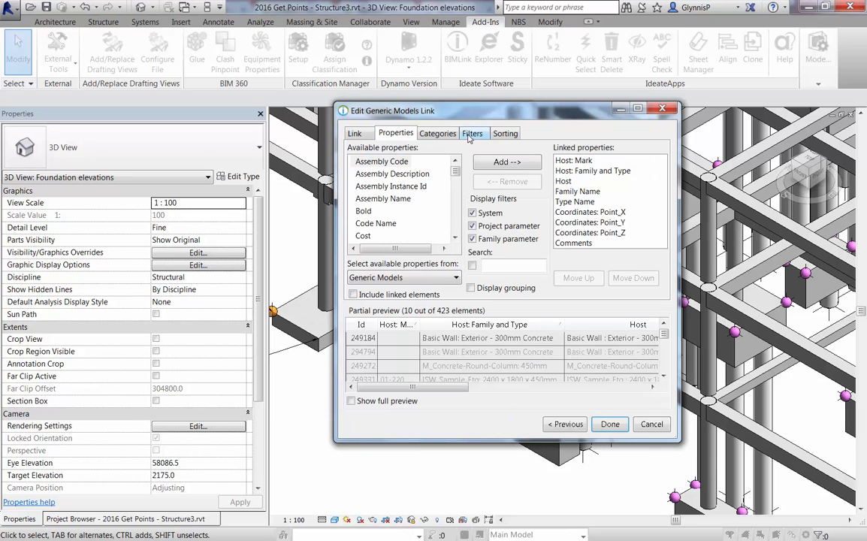
Step: Export the link to Excel as Generic_Model-Survey_Pts.xlsx
left_click(473, 132)
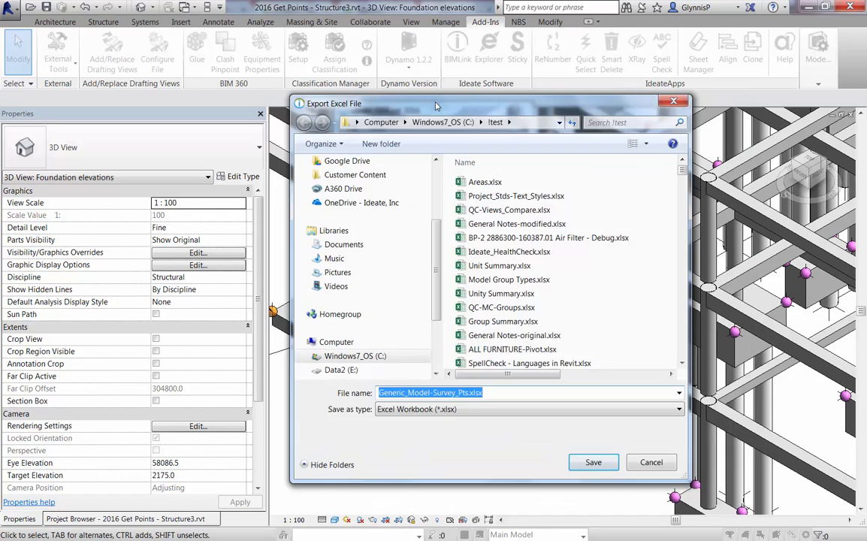
mouse_move(580, 439)
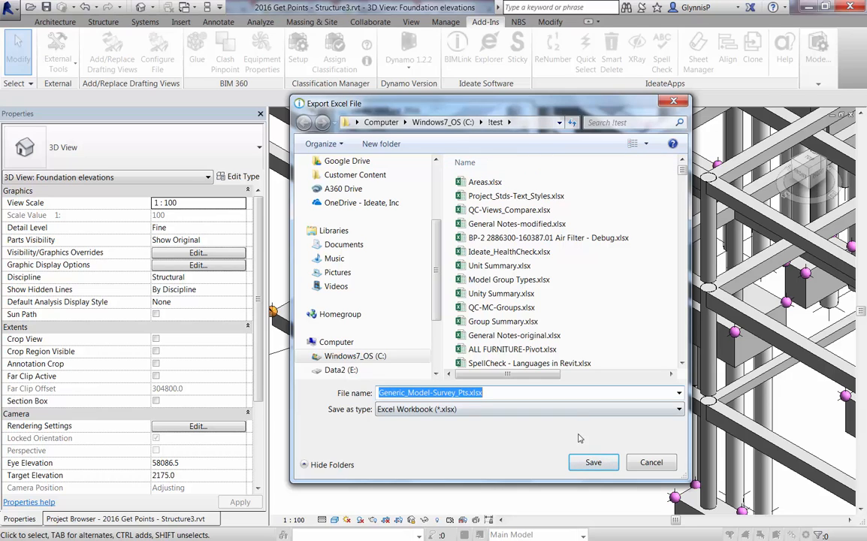
left_click(593, 463)
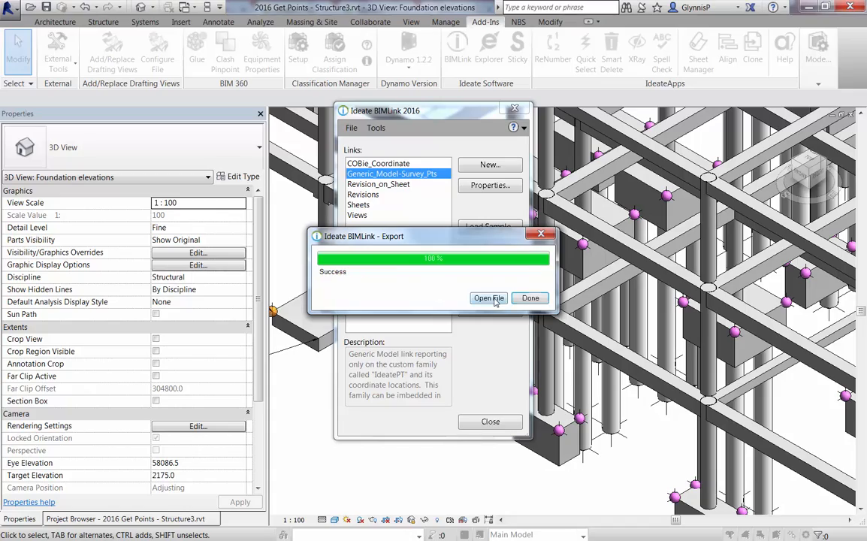
left_click(488, 297)
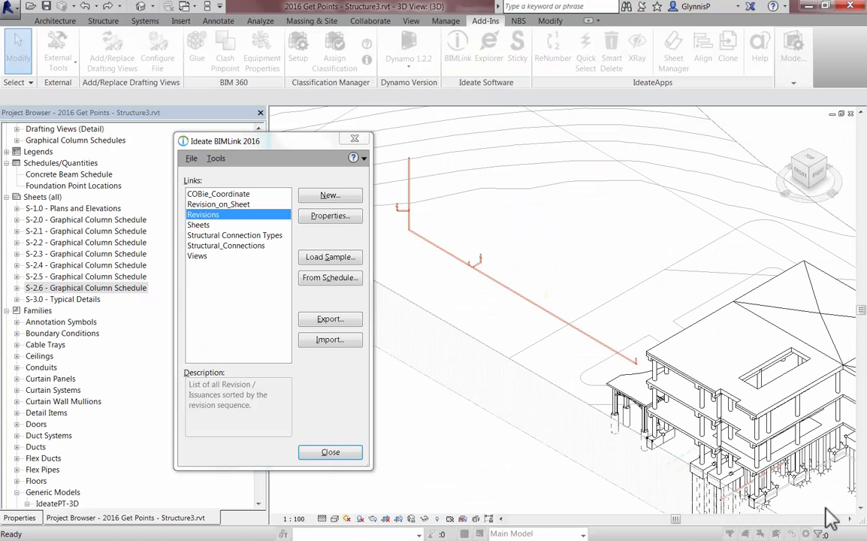
mouse_move(698, 388)
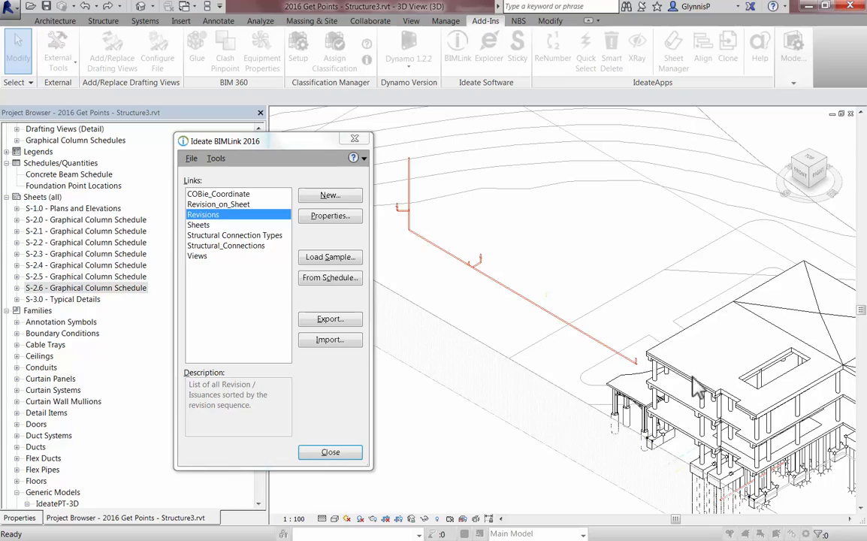
Step: Start a Generic Models link based on an existing sample link, filtering categories by 'mode'
left_click(330, 196)
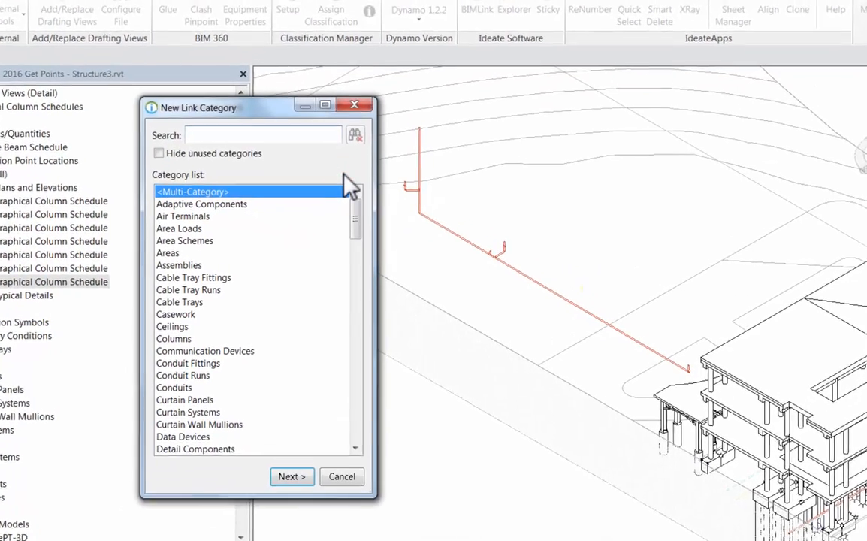
type("mode")
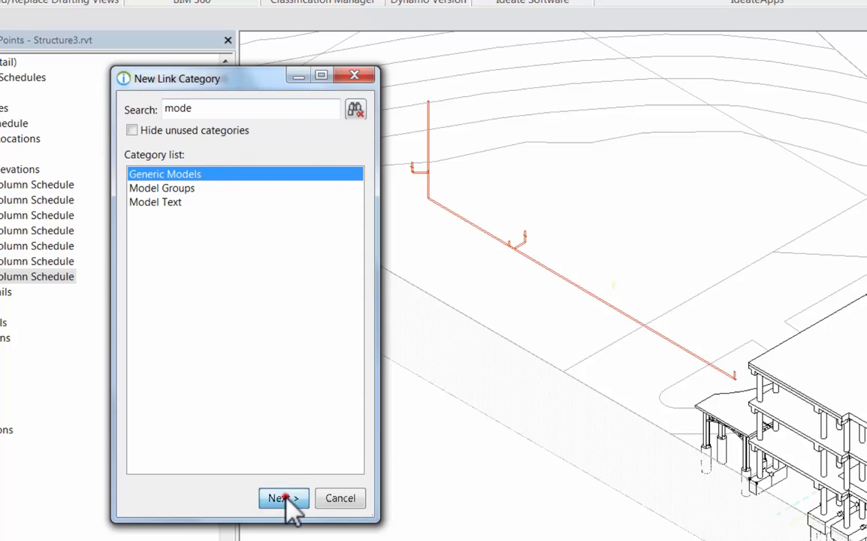
left_click(283, 499)
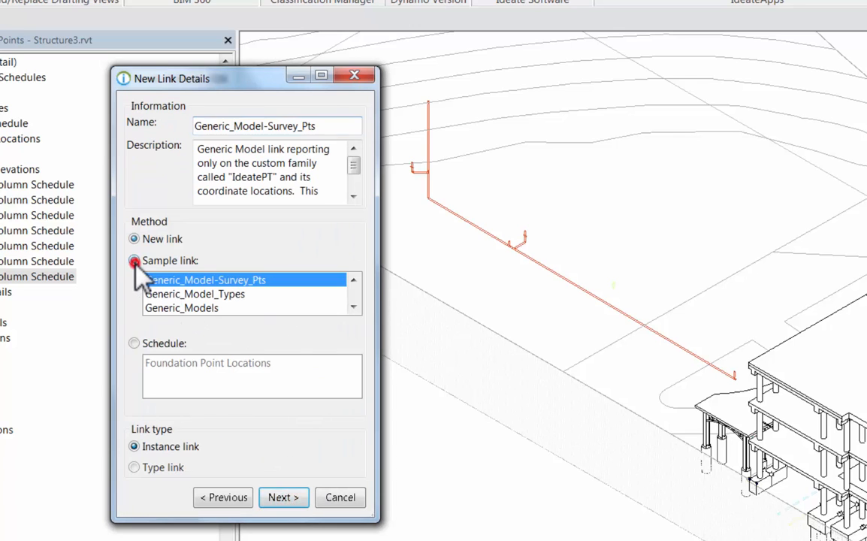
left_click(133, 260)
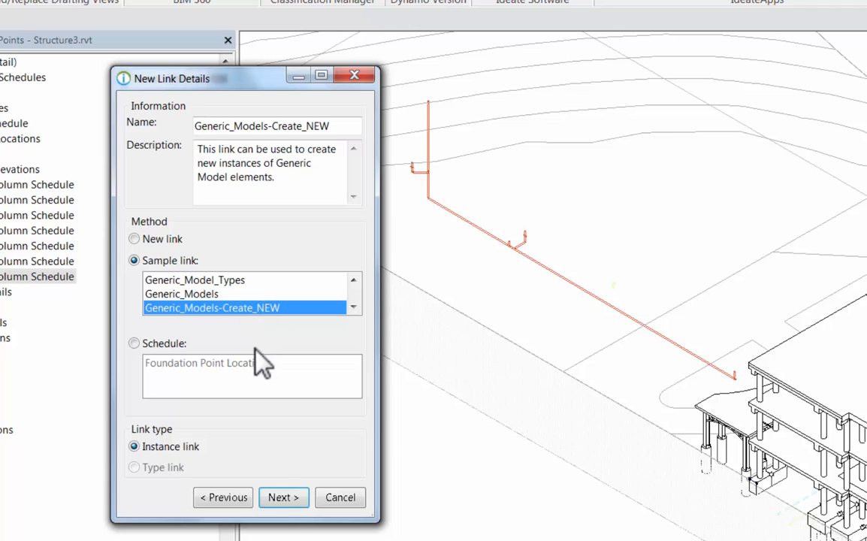
left_click(283, 496)
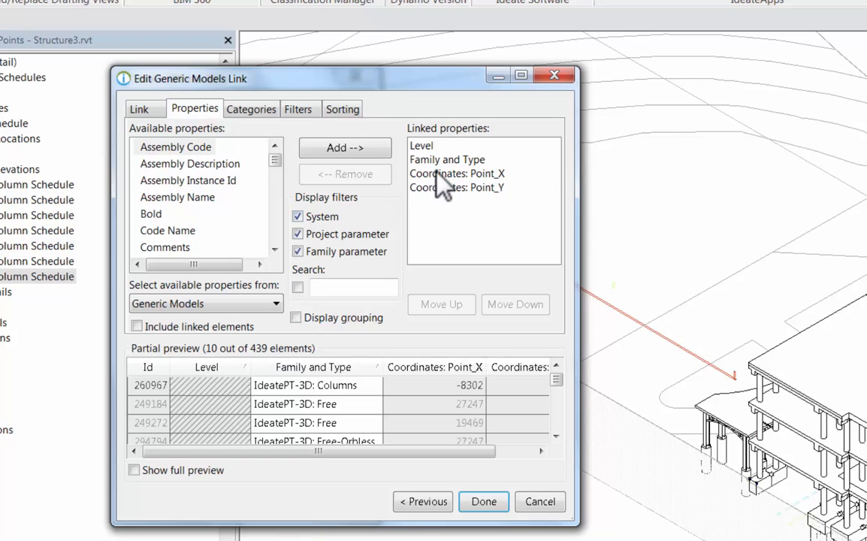
Step: Add Coordinates Point_Y and Point_Z to the linked properties
left_click(458, 186)
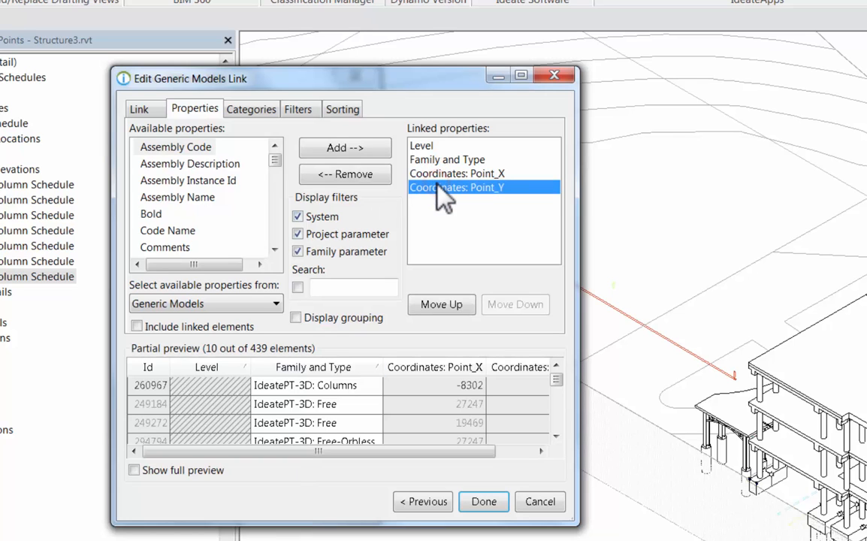
left_click(204, 304)
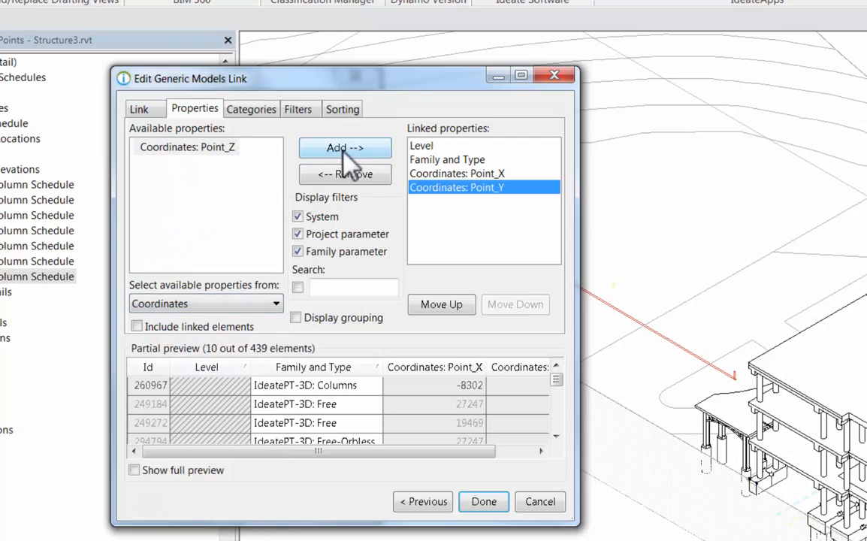
left_click(344, 147)
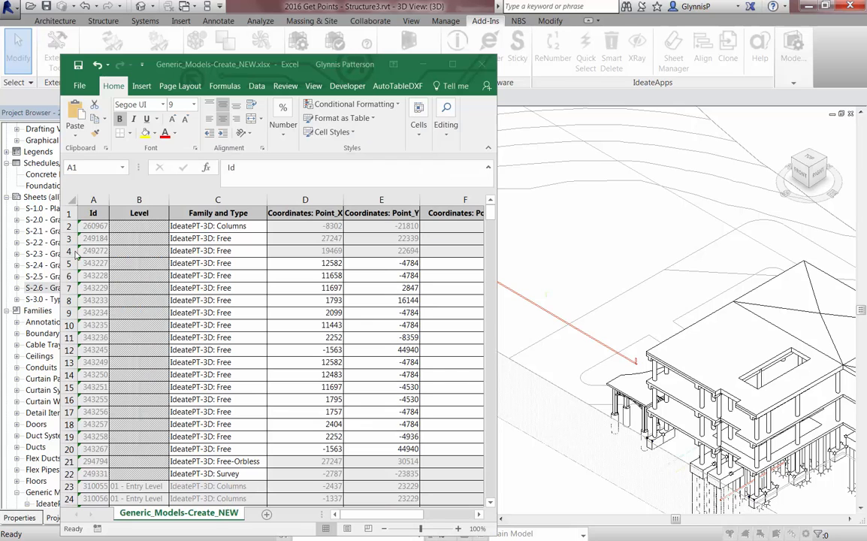
Step: Delete all data rows except Survey and fill A3:A23 with NEW
left_click(69, 225)
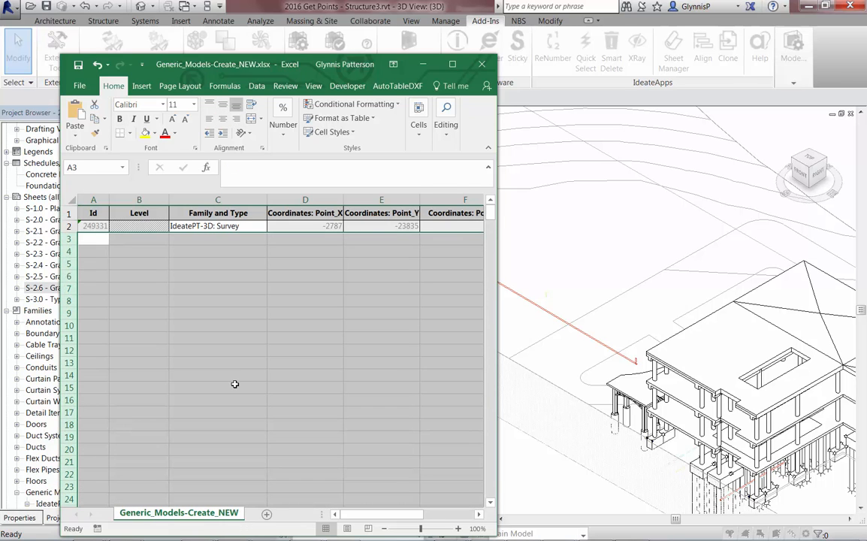
left_click(304, 225)
type("NEW")
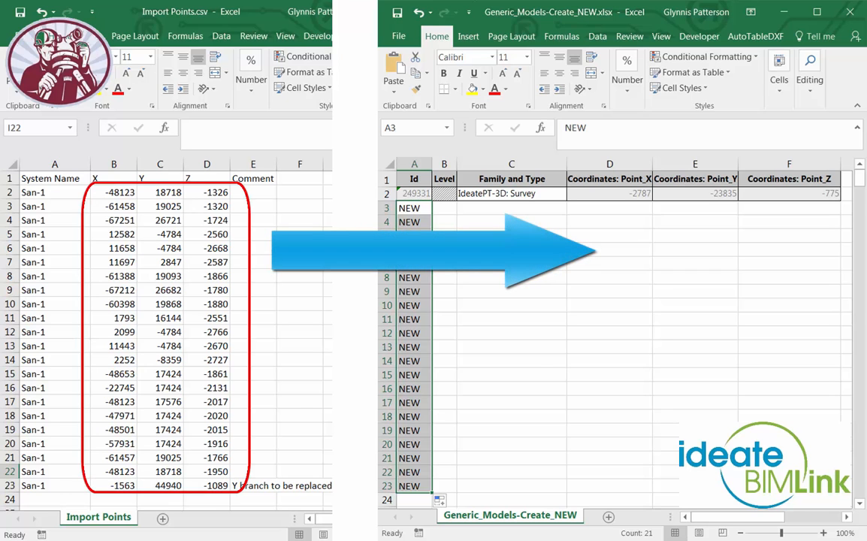
left_click(250, 30)
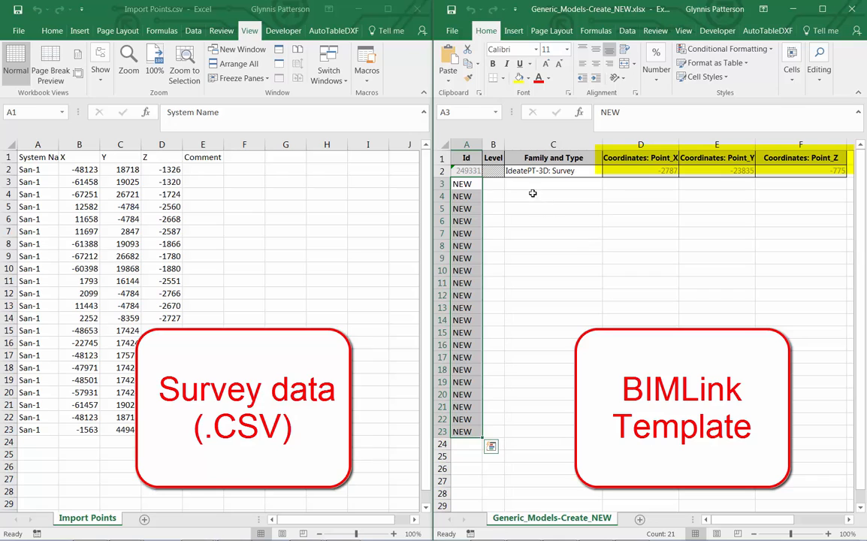
left_click(553, 158)
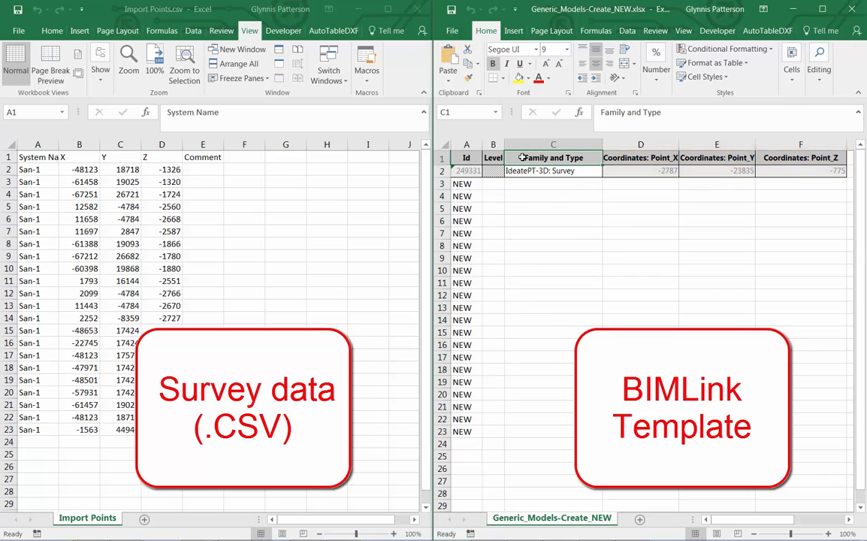
left_click(715, 158)
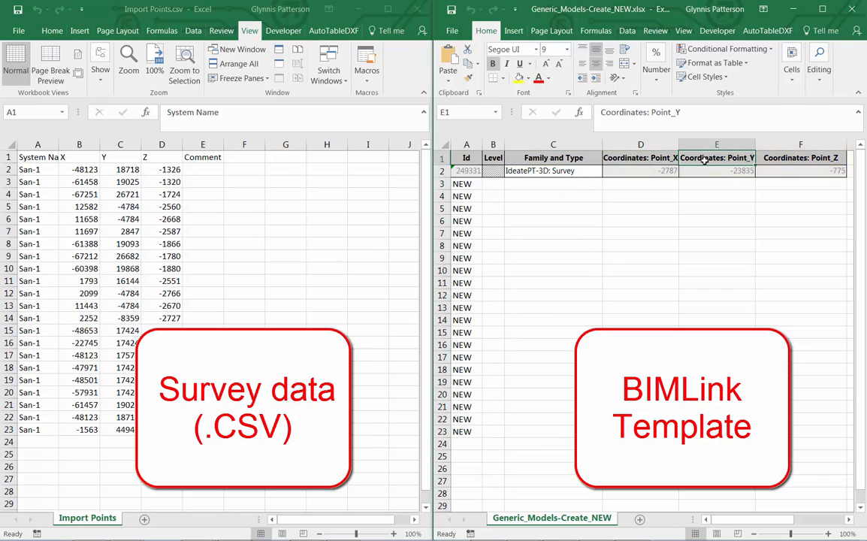
left_click(799, 158)
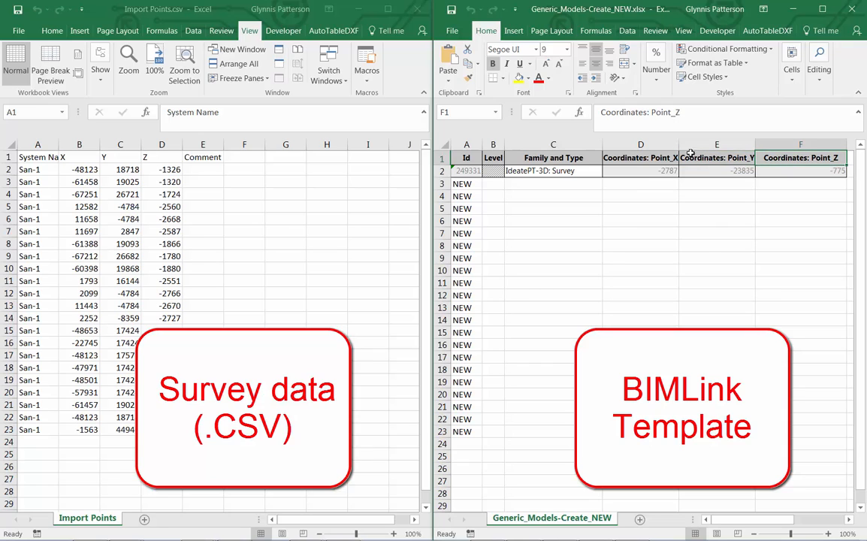
left_click(641, 158)
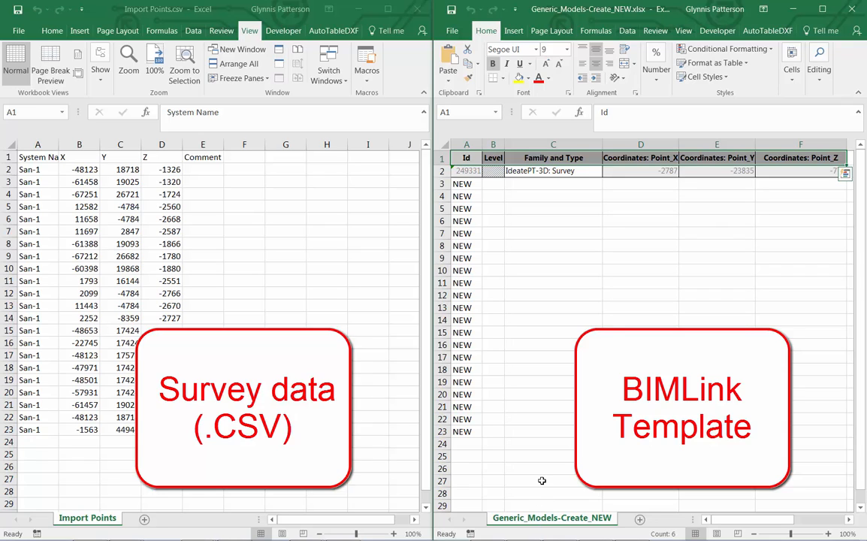
left_click(541, 481)
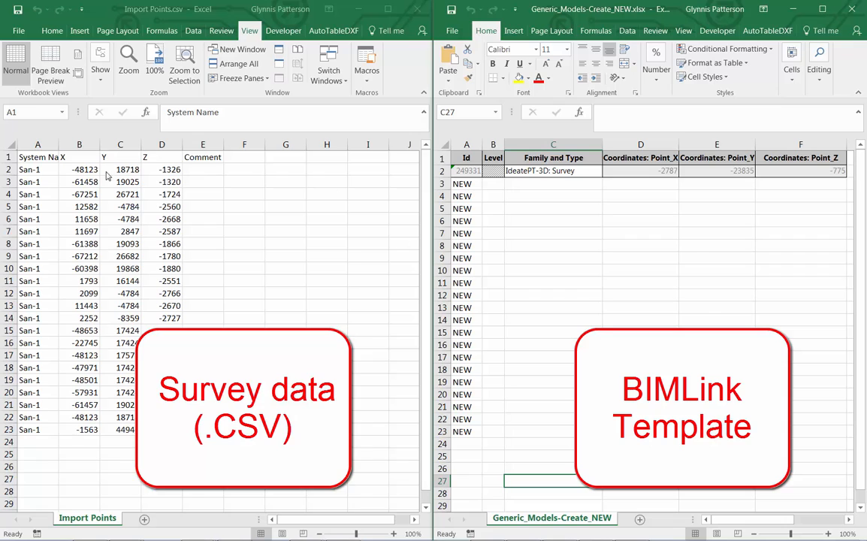
left_click(37, 158)
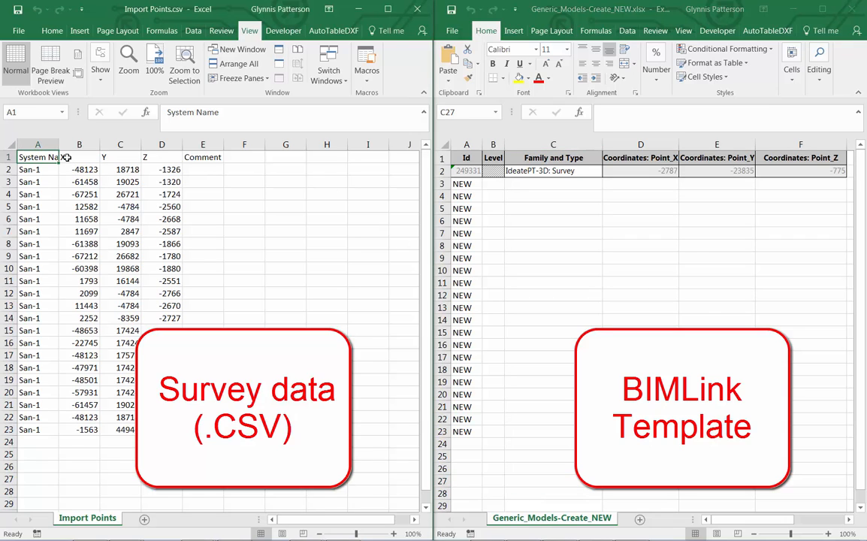
left_click(162, 158)
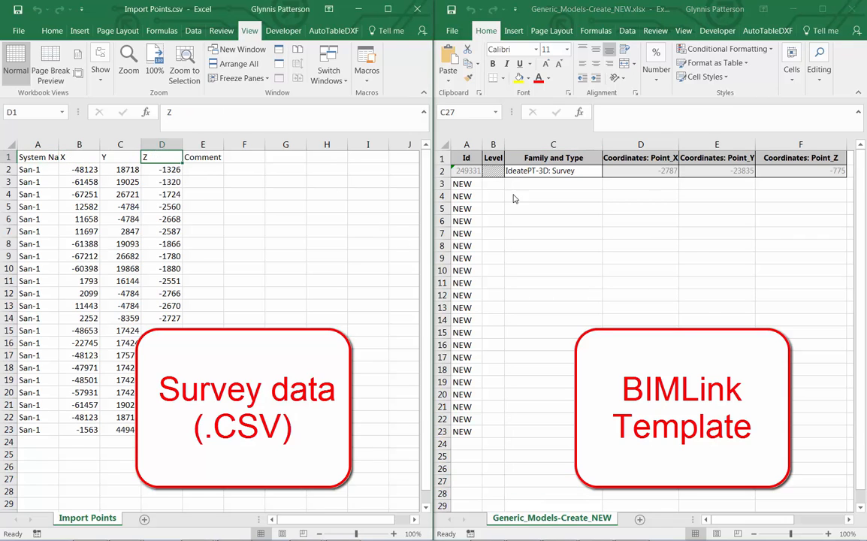
left_click(800, 158)
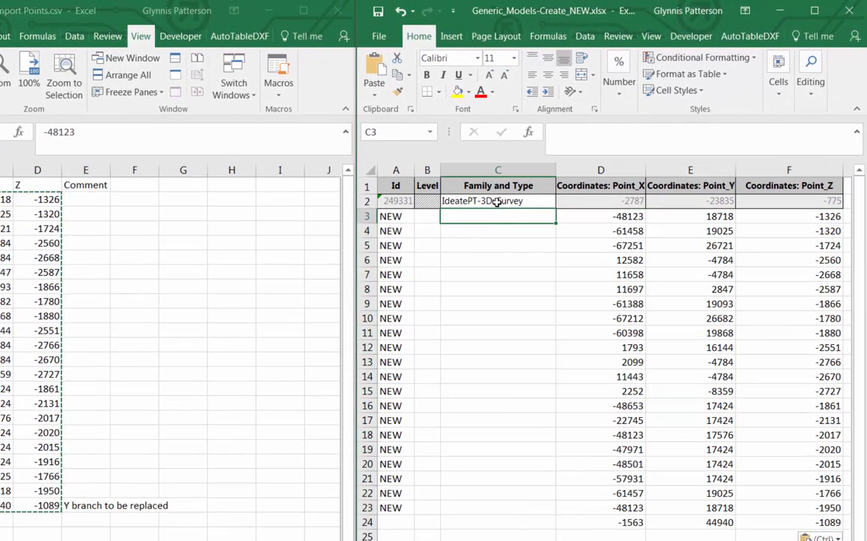
Step: Fill C3:C23 with IdeatePT-3D: Survey and delete the original row 2
left_click(498, 202)
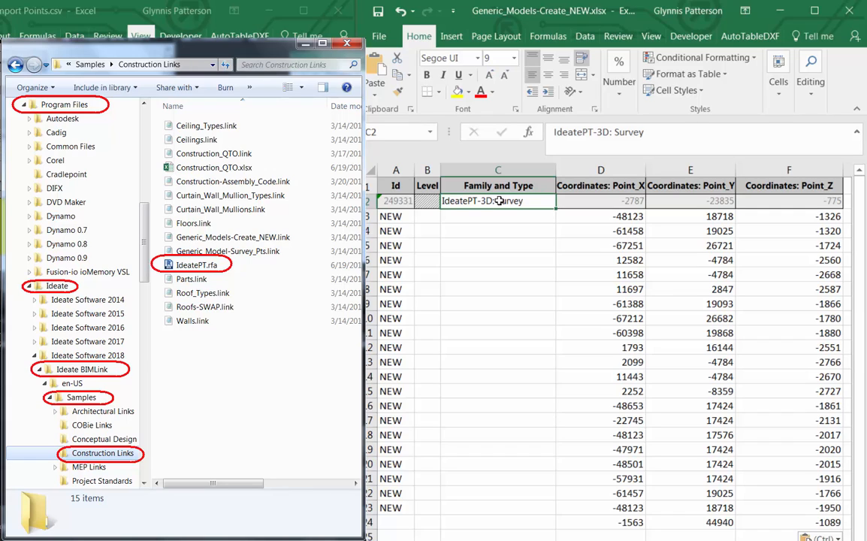
mouse_move(556, 211)
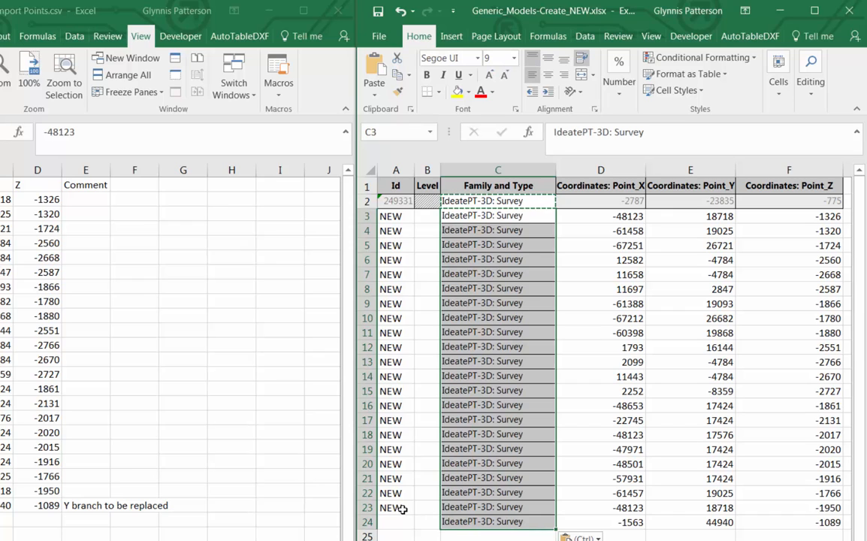
left_click(397, 521)
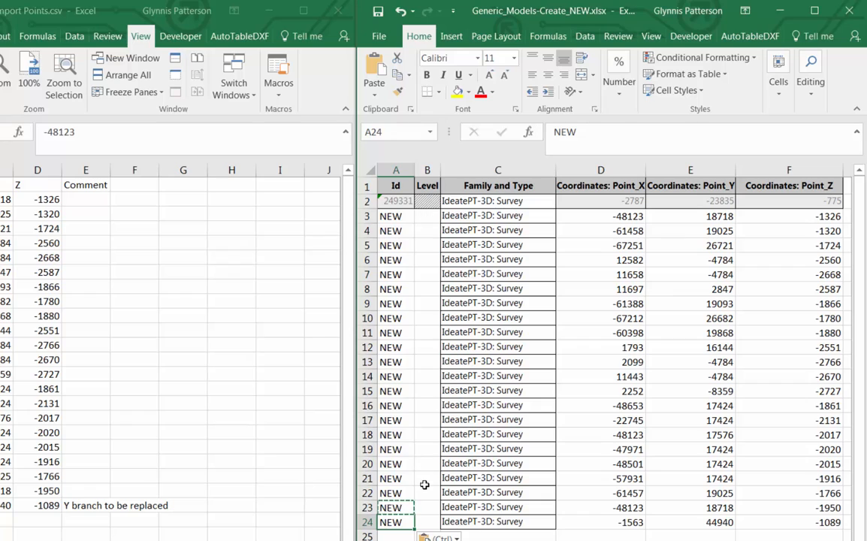
left_click(427, 478)
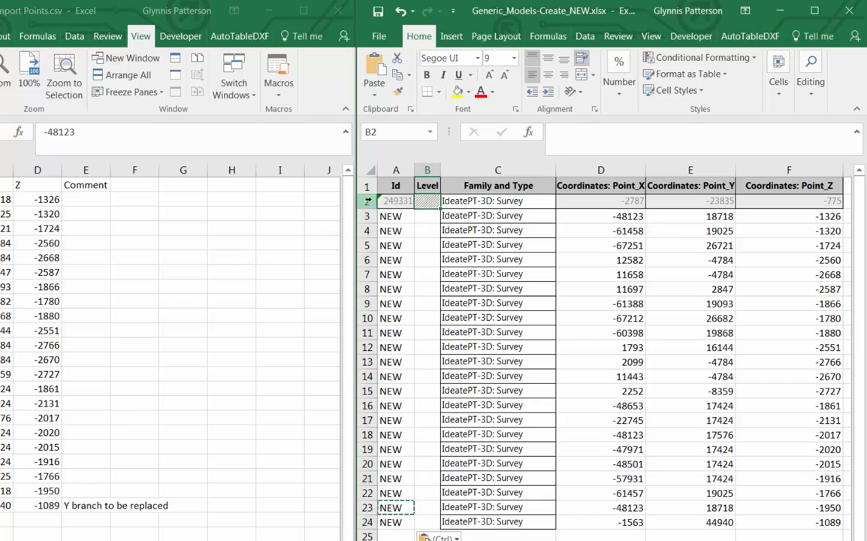
right_click(397, 202)
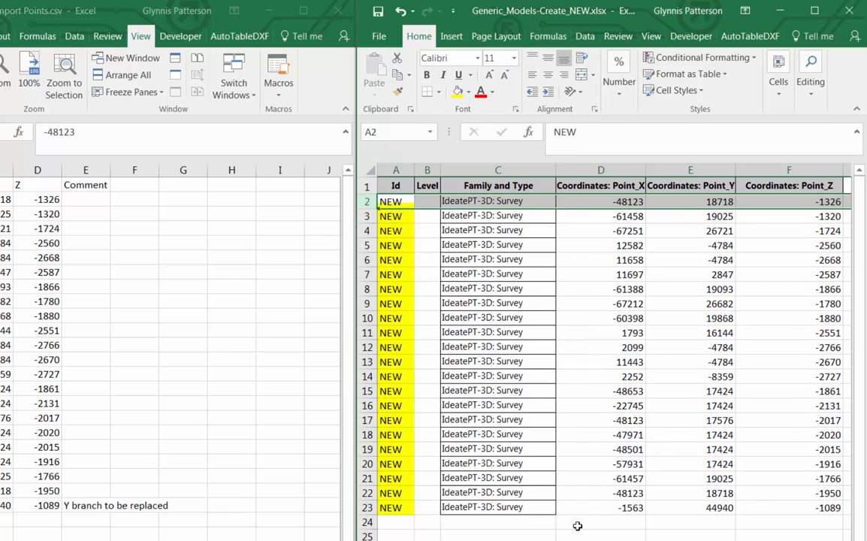
left_click(601, 522)
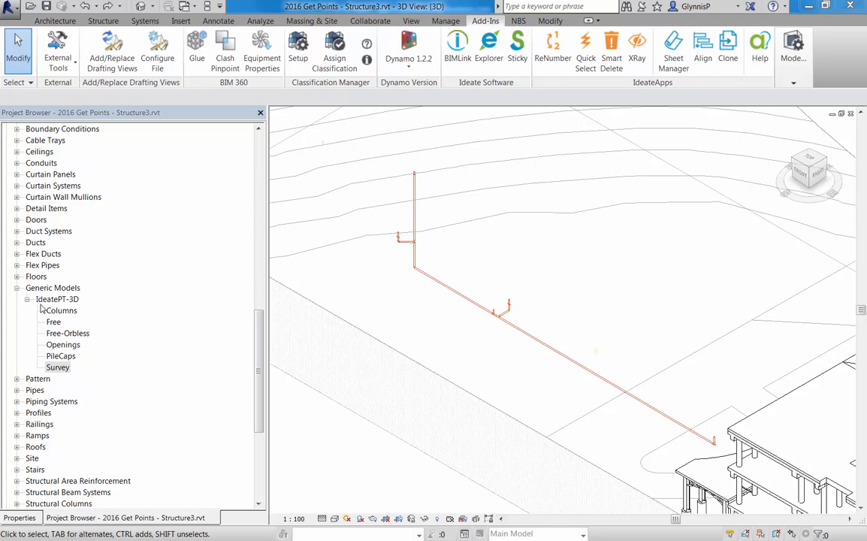
left_click(52, 289)
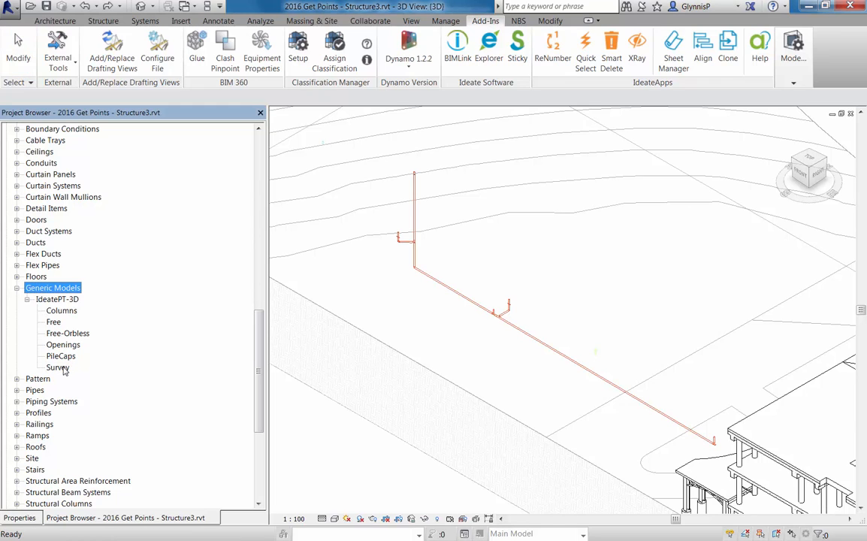
left_click(57, 367)
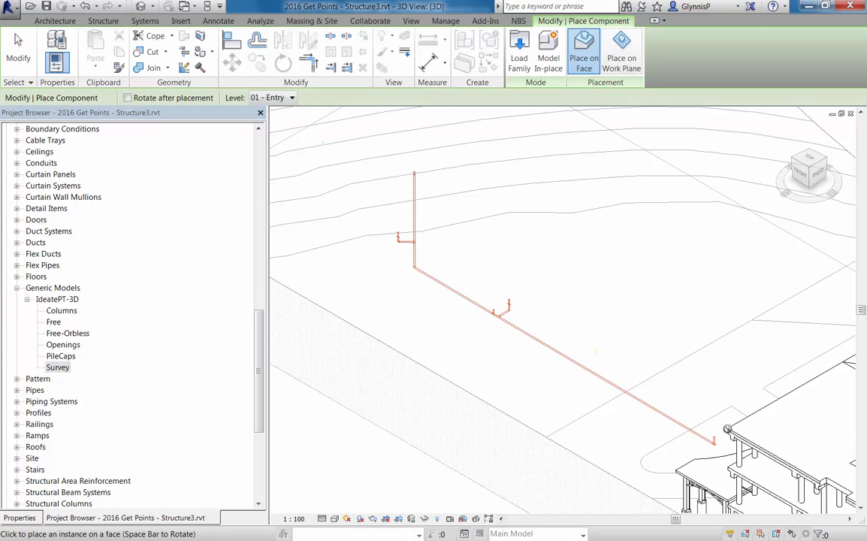
mouse_move(644, 81)
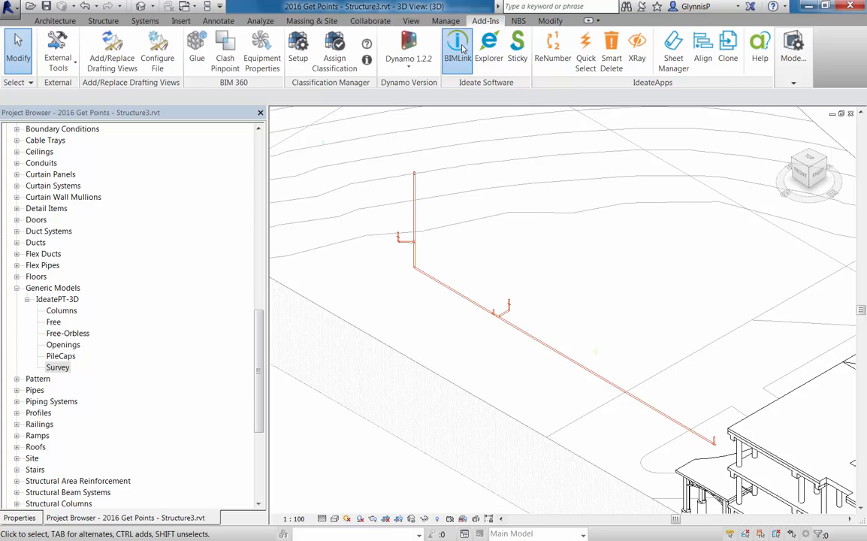
Step: Import Generic_Models-Create_NEW.xlsx into its matching BIMLink link
left_click(457, 45)
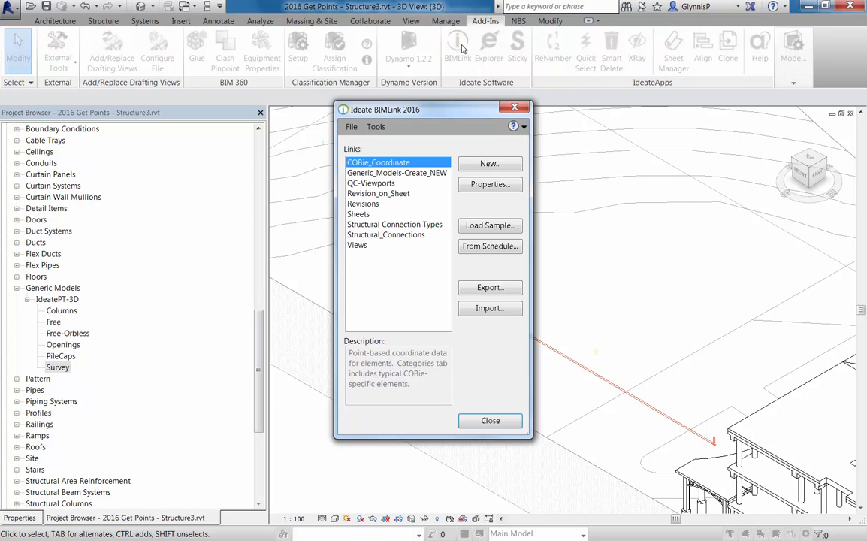
left_click(397, 173)
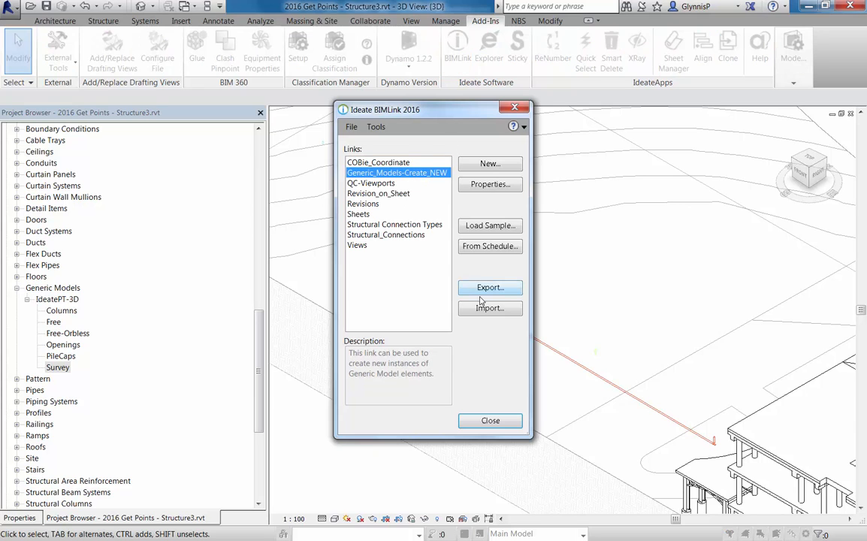
left_click(490, 308)
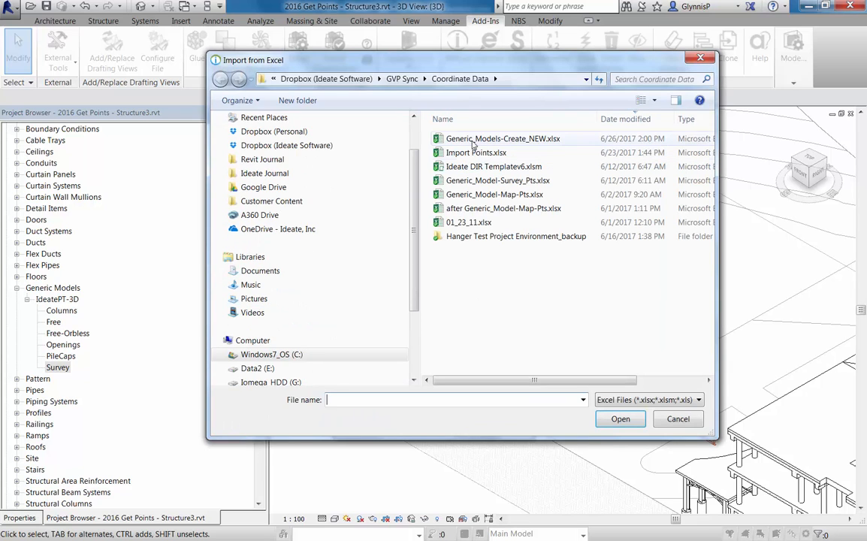
left_click(502, 139)
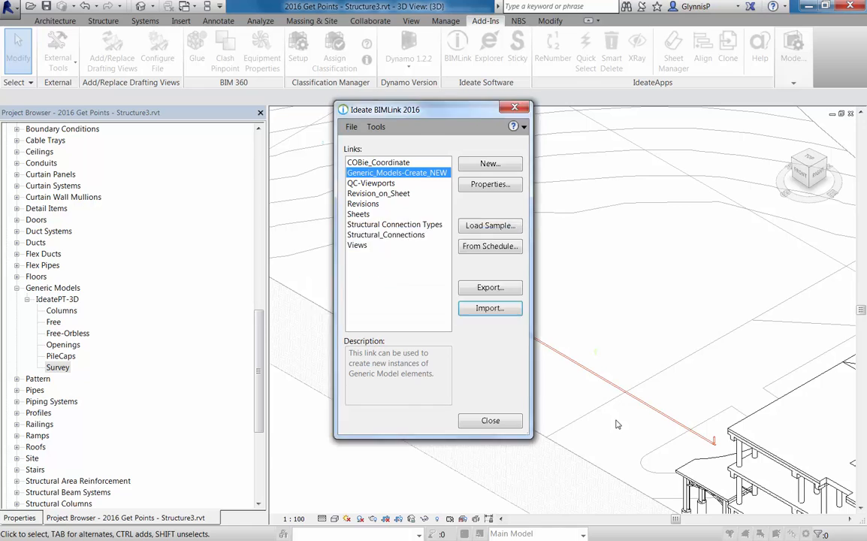
left_click(490, 308)
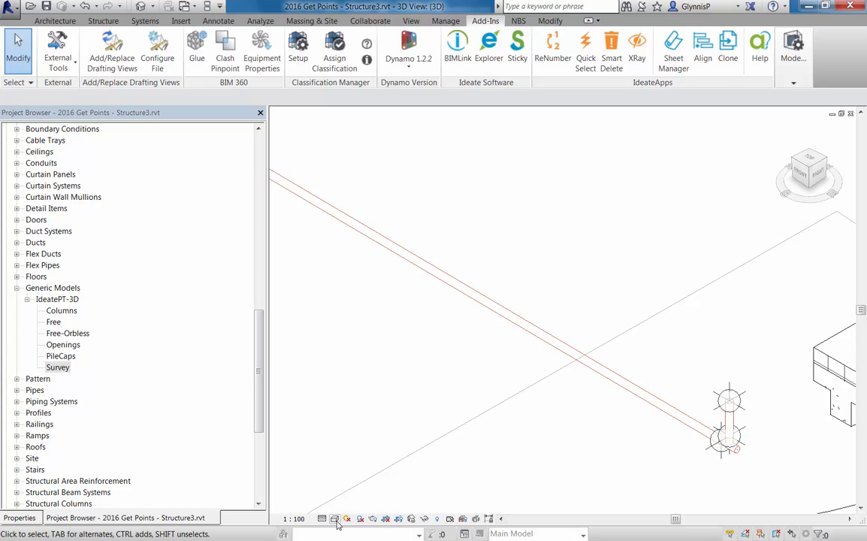
left_click(323, 519)
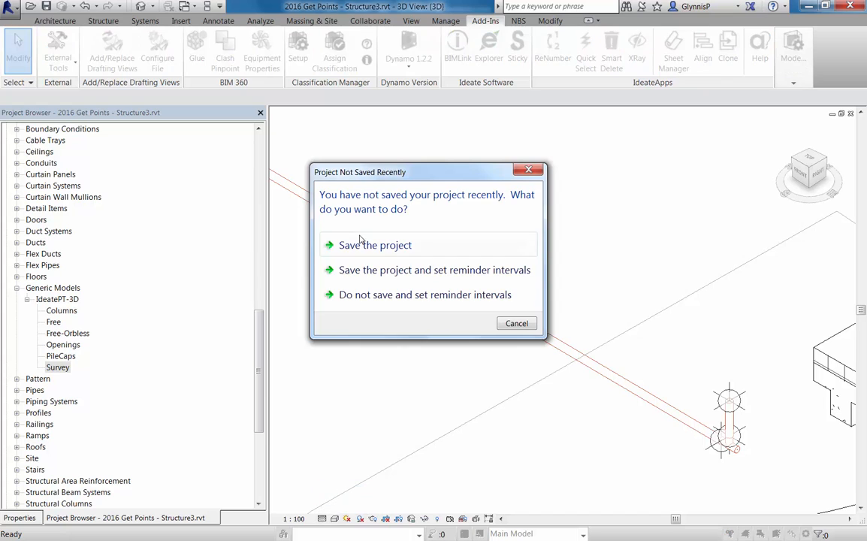
left_click(517, 323)
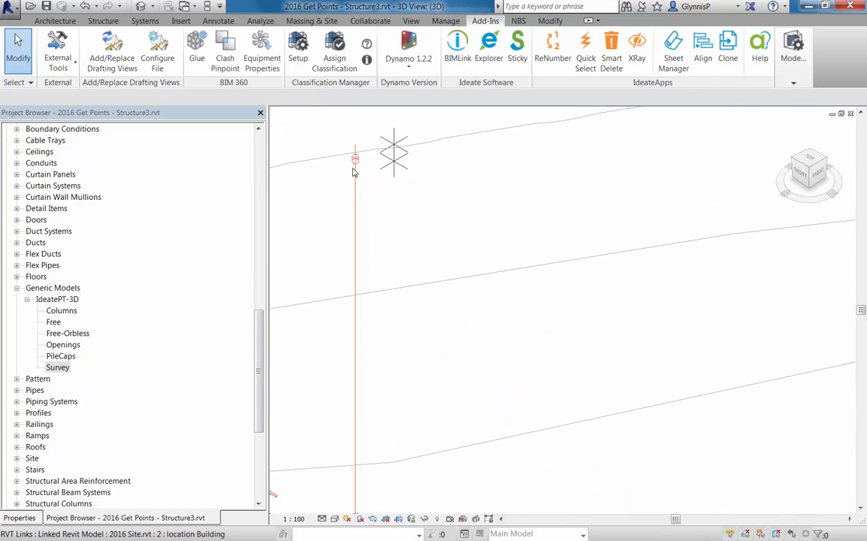
mouse_move(355, 172)
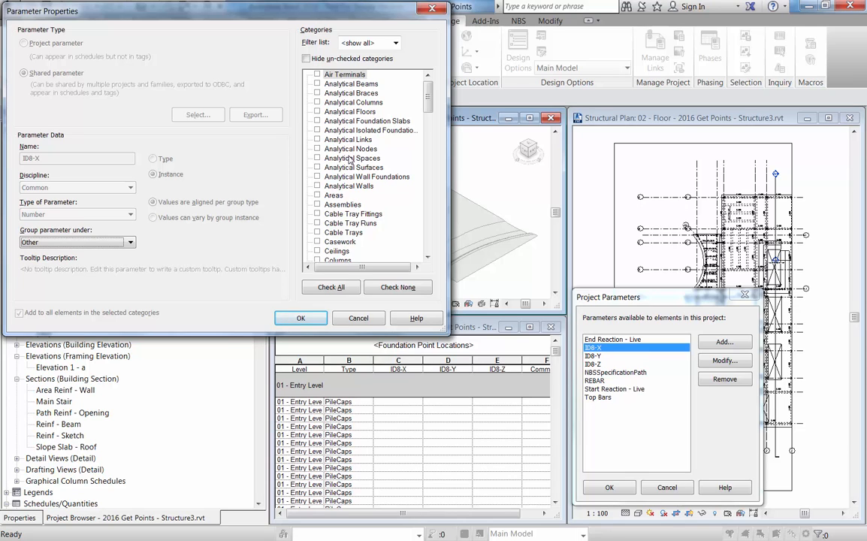
mouse_move(97, 103)
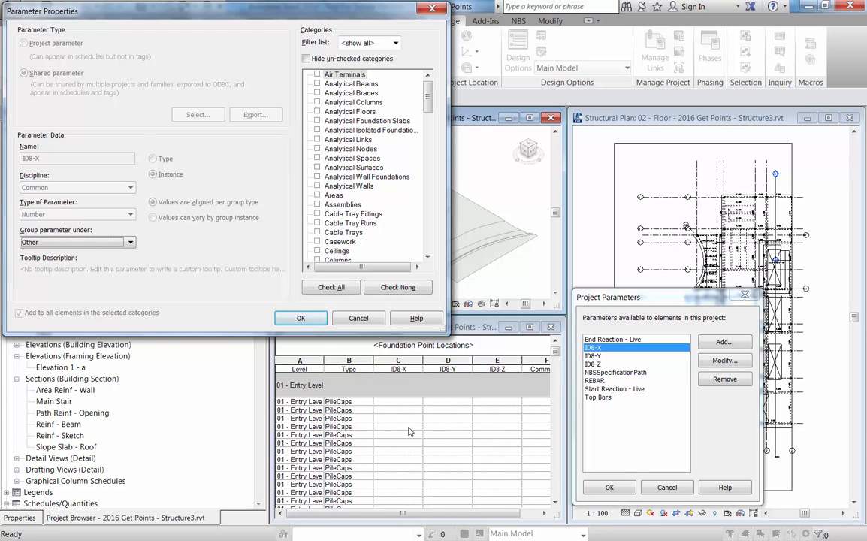
mouse_move(234, 168)
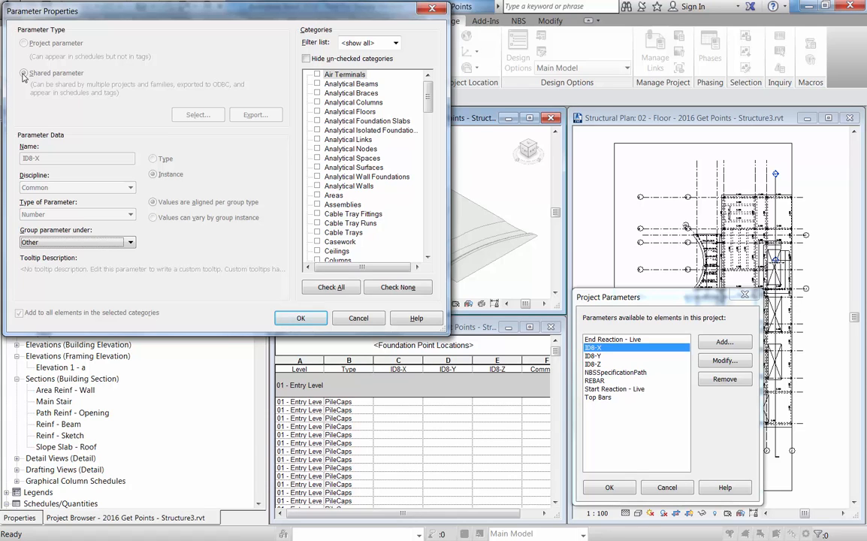
Step: Close the IDB-X Parameter Properties and Project Parameters dialogs
left_click(306, 58)
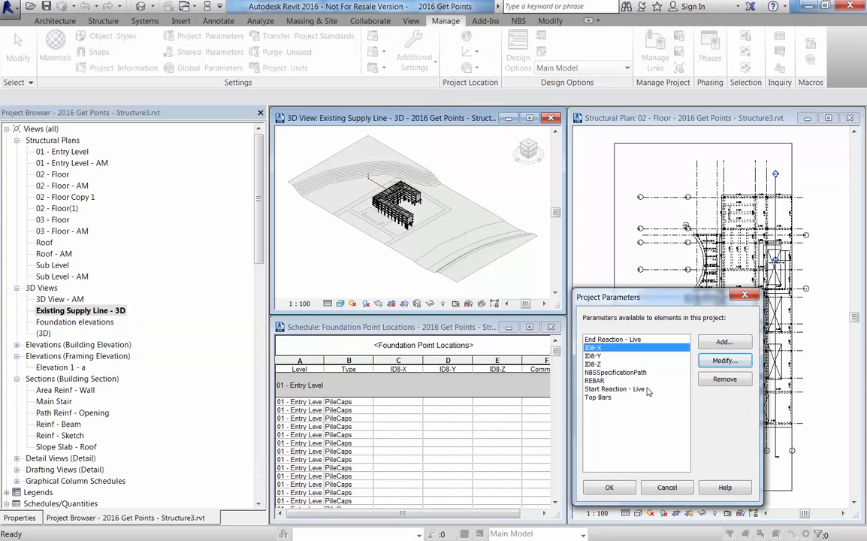
left_click(611, 487)
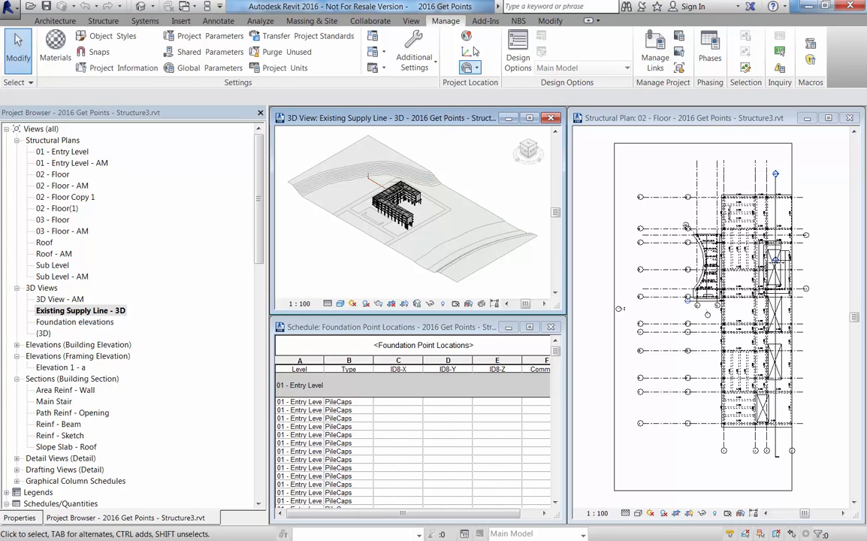
Step: Create an Instance link from the Foundation Point Locations schedule via BIMLink's From Schedule
left_click(486, 21)
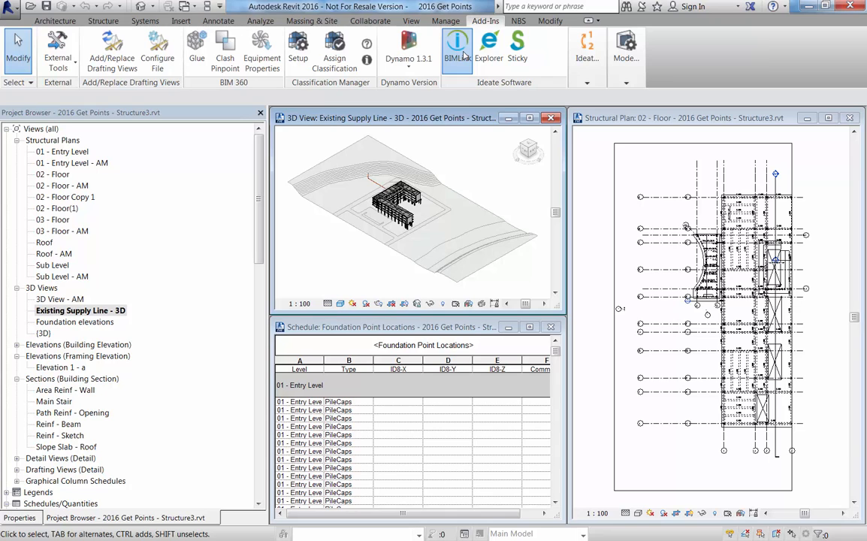
left_click(457, 49)
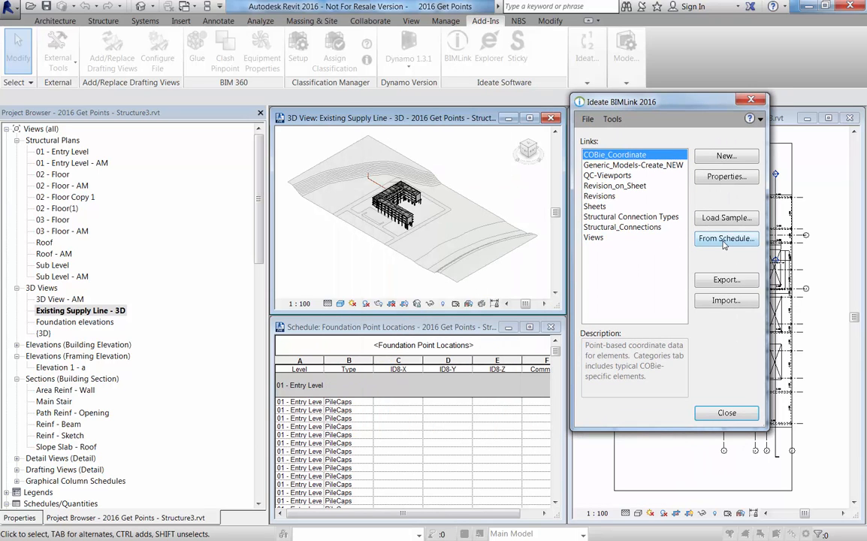
left_click(725, 237)
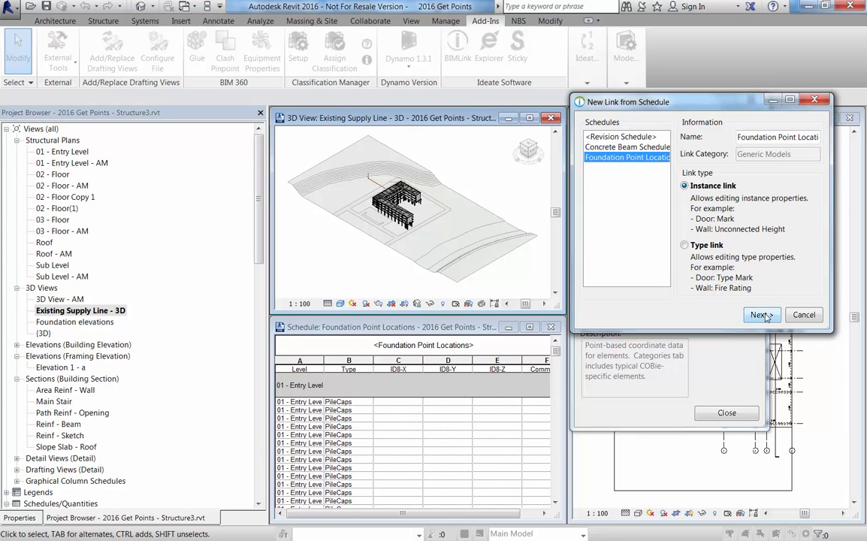
left_click(761, 315)
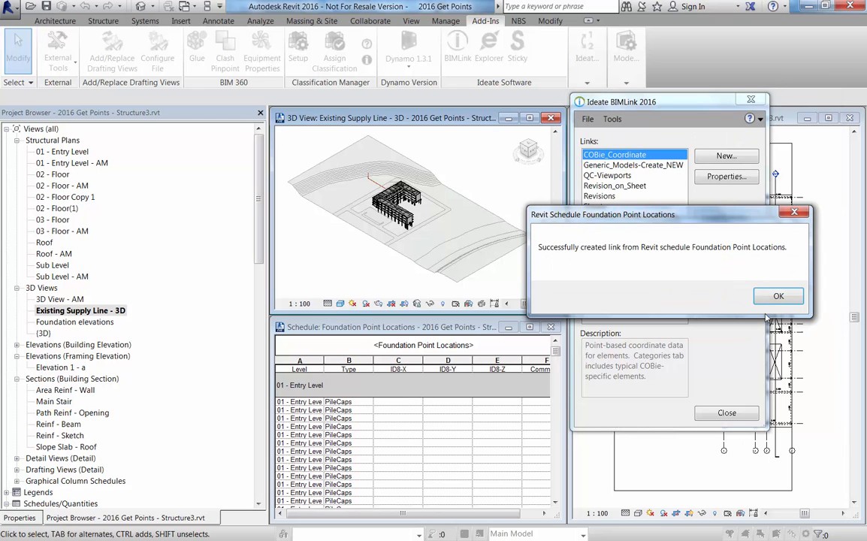
Step: Add Coordinates Point_X, Point_Y and Point_Z to the Foundation Point Locations link
left_click(779, 295)
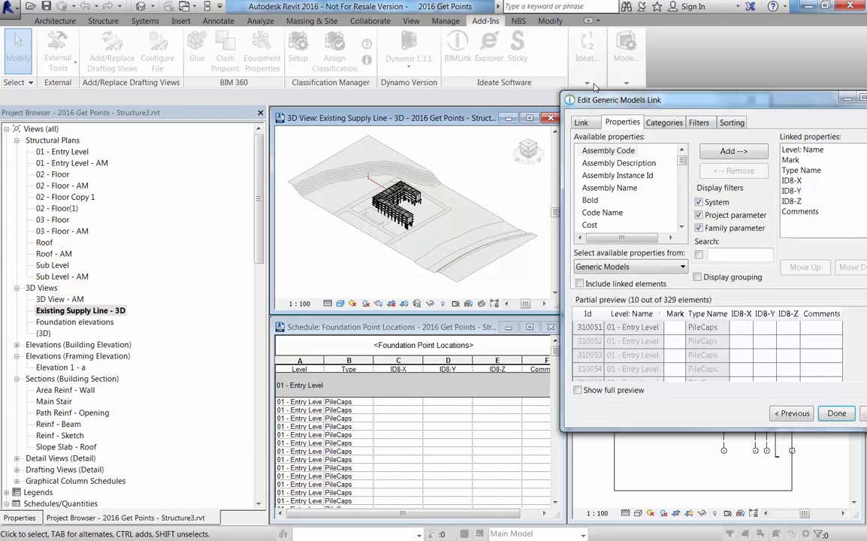
left_click_drag(619, 99, 419, 60)
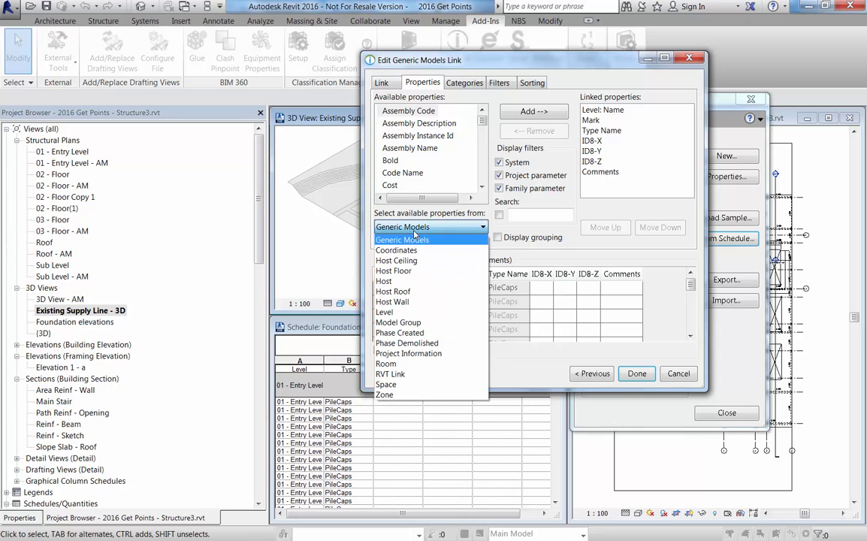
left_click(397, 250)
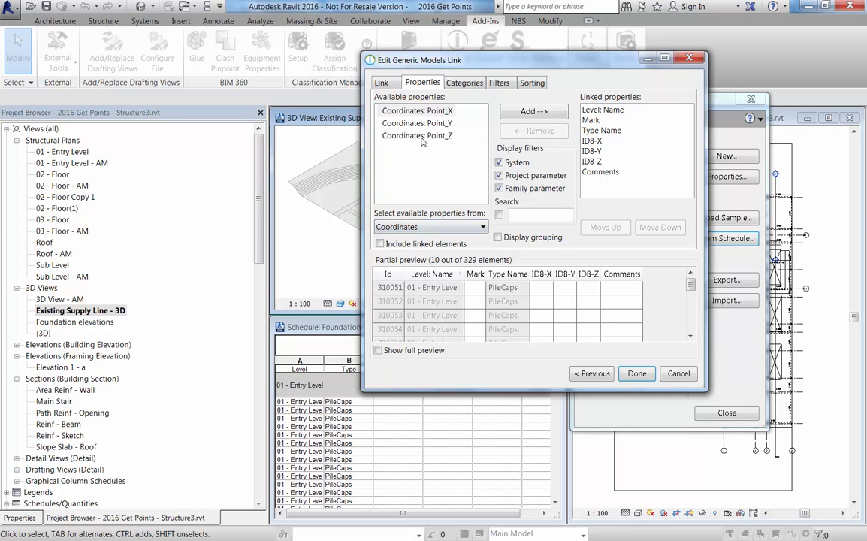
left_click(417, 136)
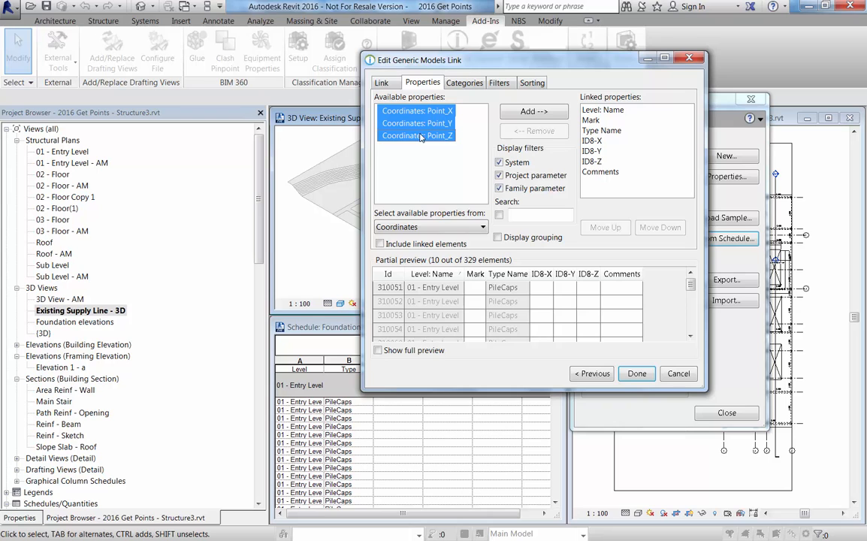
left_click(533, 111)
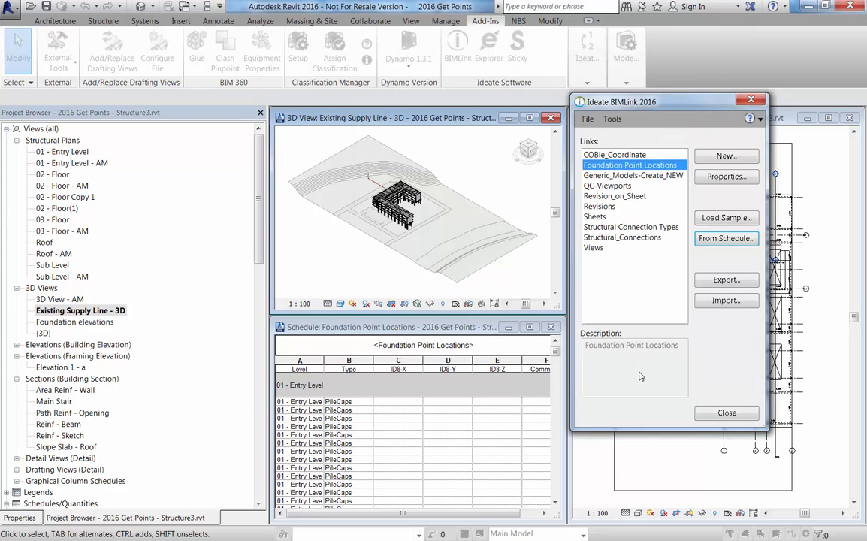
Step: Export the Foundation Point Locations link to a workbook on drive C and open it in Excel
left_click(725, 280)
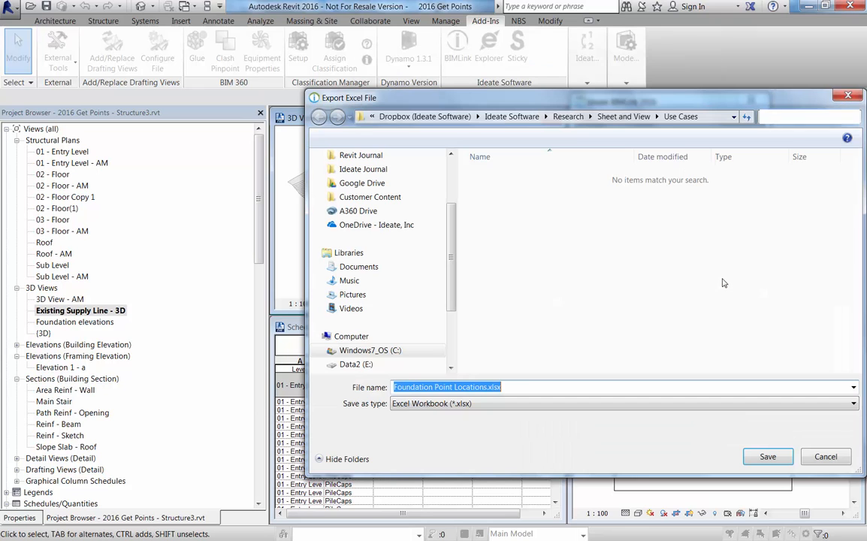
left_click(370, 350)
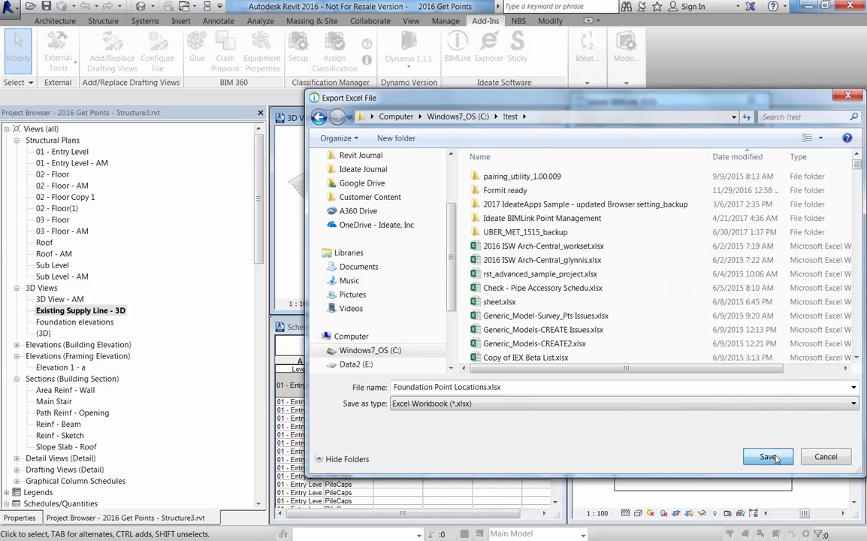
left_click(768, 457)
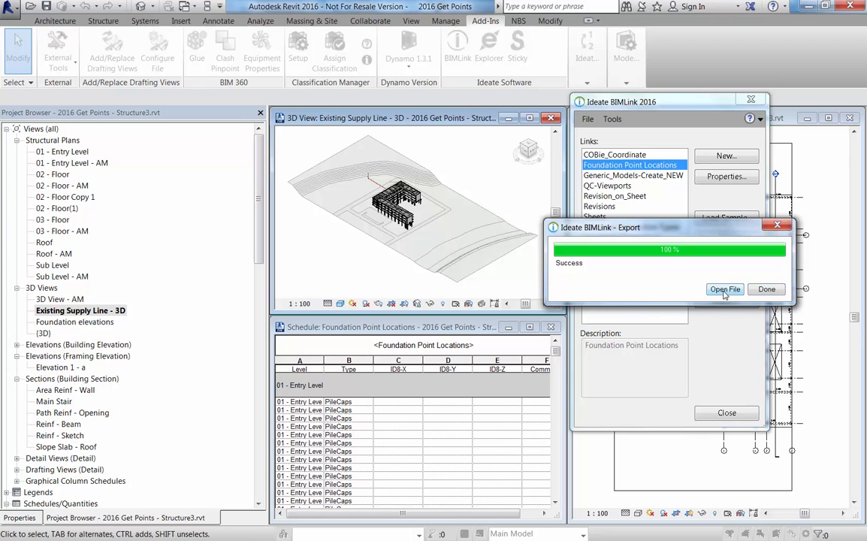
left_click(725, 288)
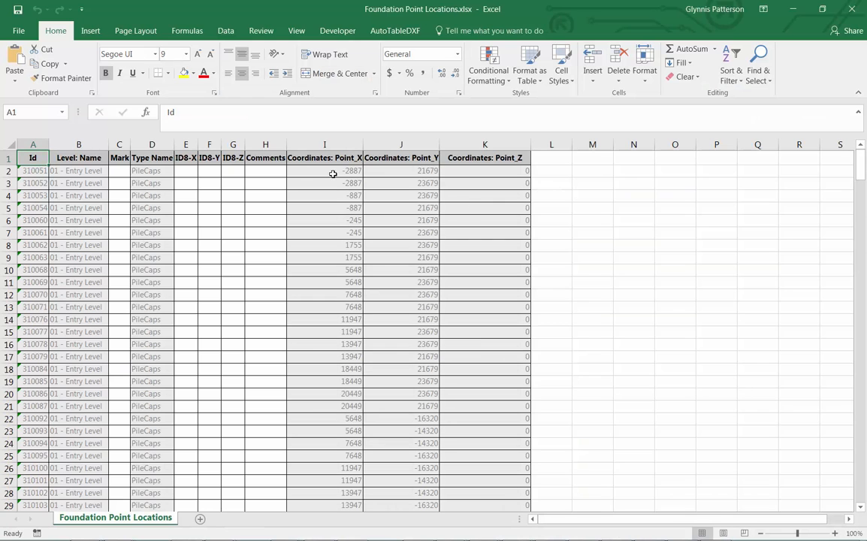
Step: Copy the coordinate values into the IDB-X, IDB-Y, IDB-Z columns, then close the workbook saving changes
left_click(325, 171)
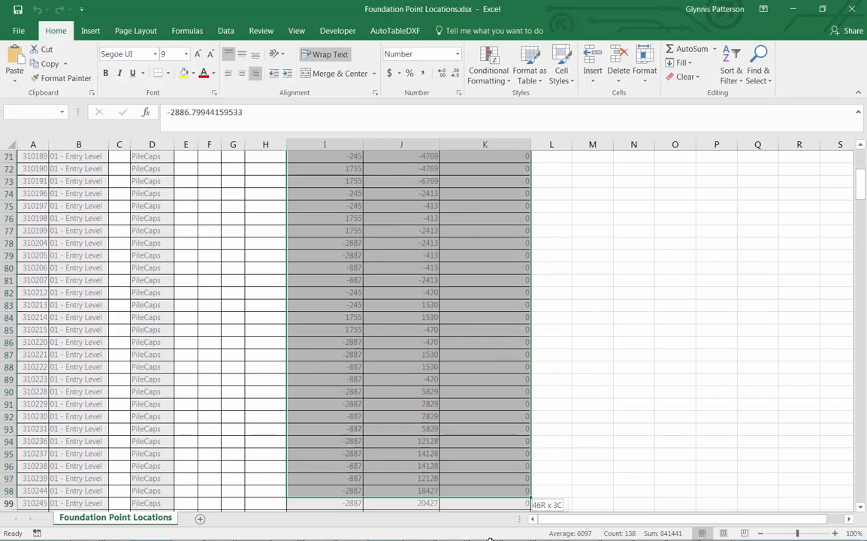
scroll("down", 3)
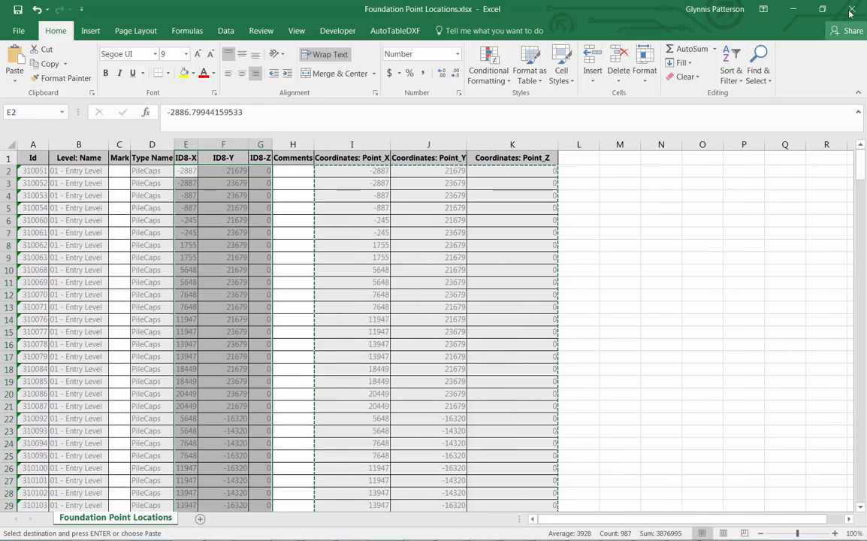
mouse_move(856, 12)
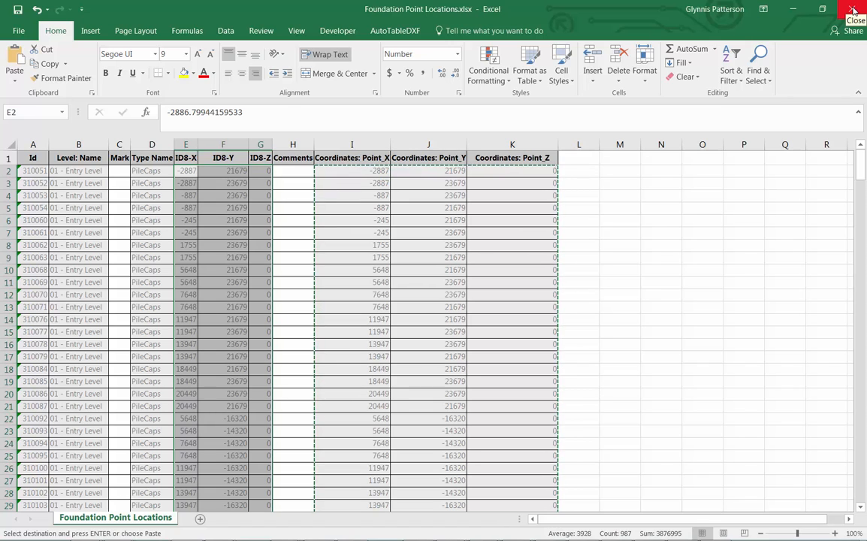
left_click(857, 10)
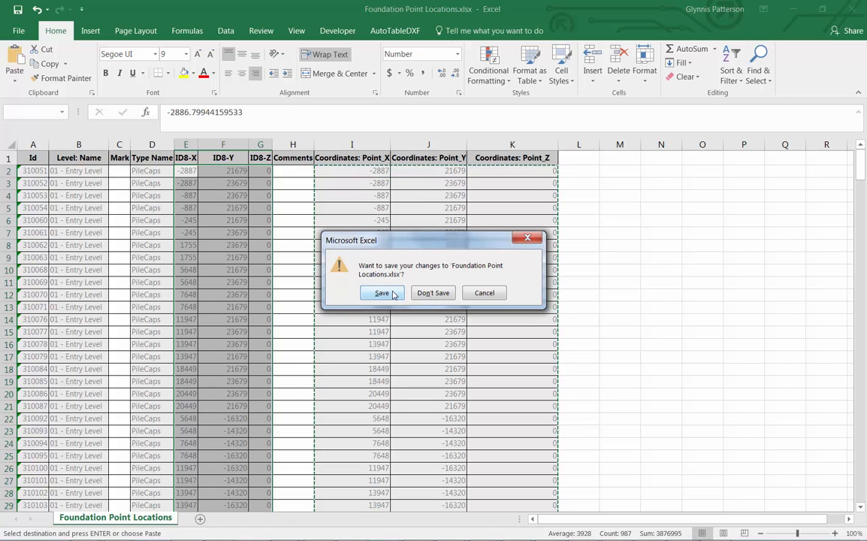
left_click(433, 291)
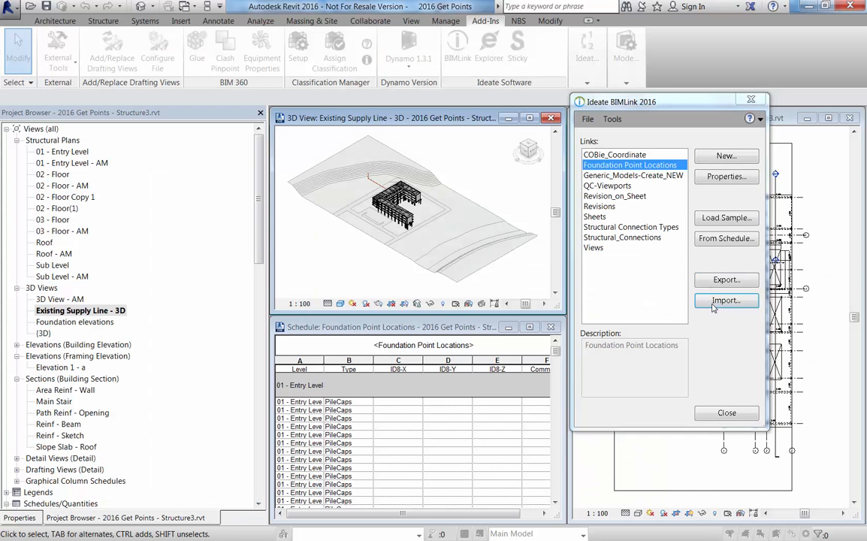
Step: Import Foundation Point Locations.xlsx so the schedule shows IDB-X, IDB-Y and IDB-Z values
left_click(726, 301)
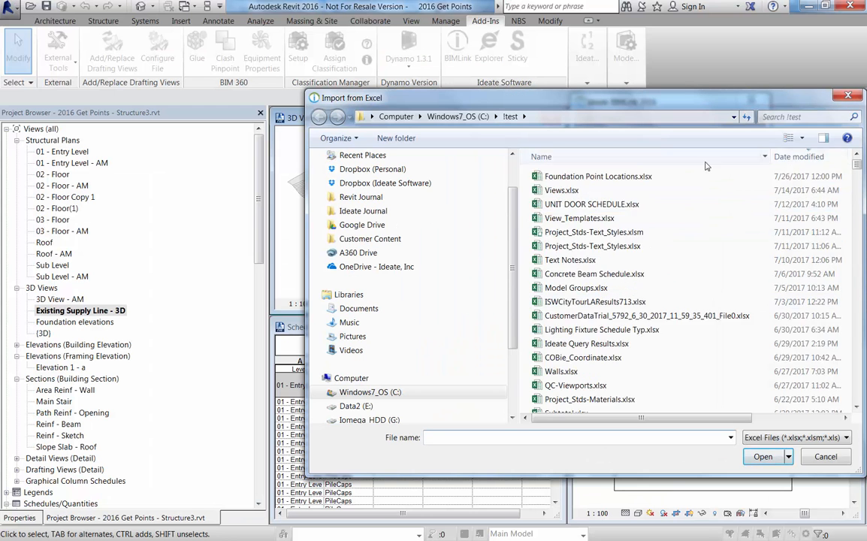
left_click(764, 457)
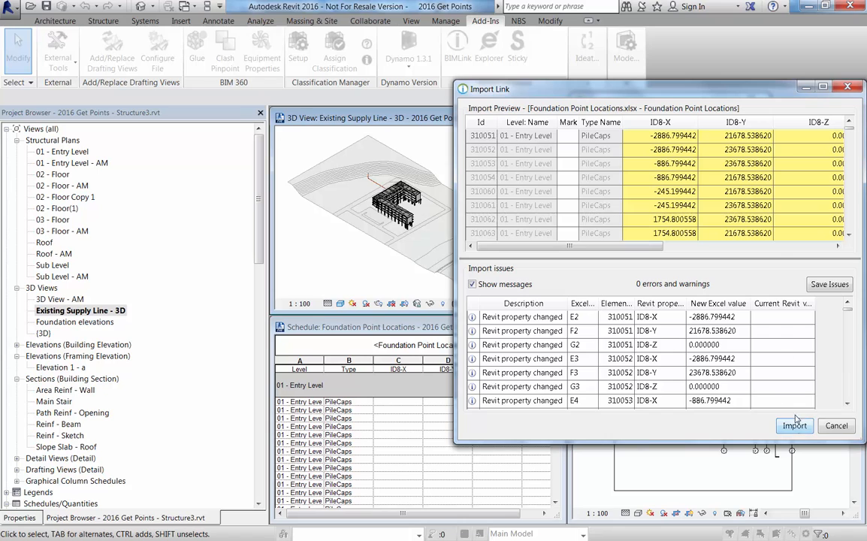
scroll("down", 3)
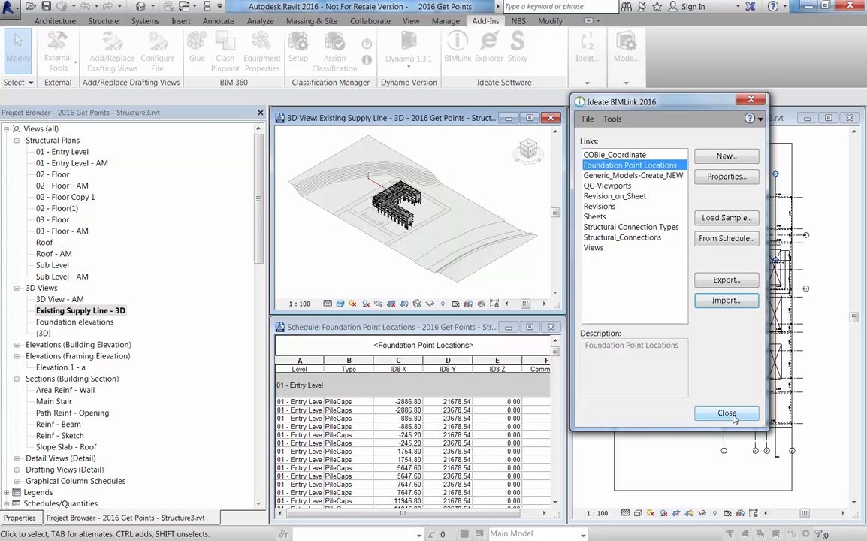
left_click(728, 412)
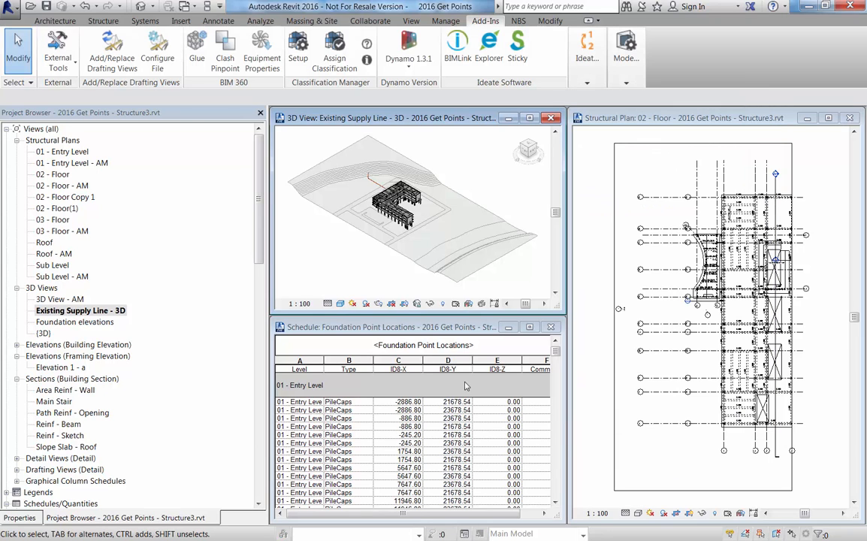
left_click(506, 418)
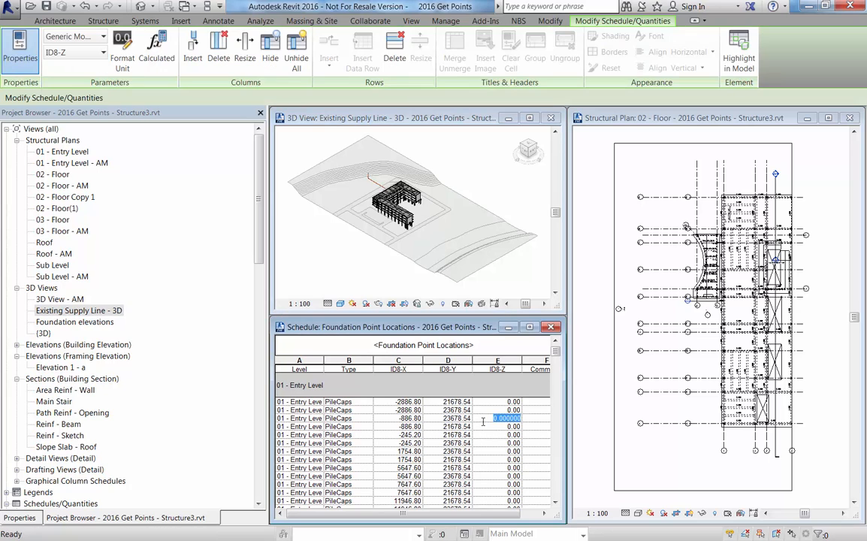